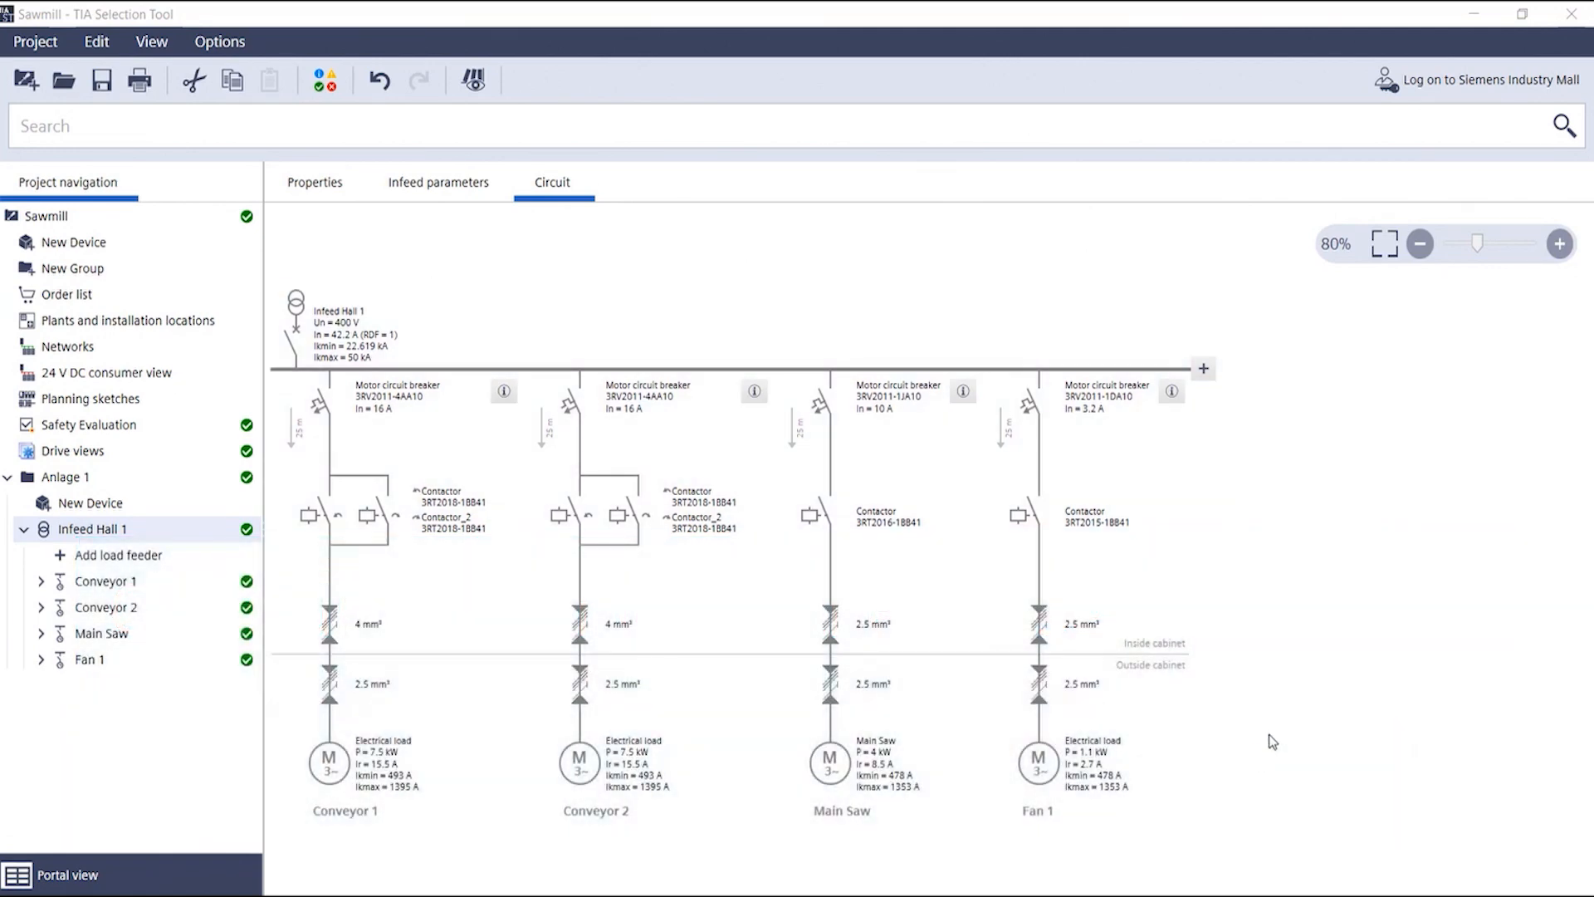
{"action": "mouse_move", "coordinate": [1285, 663]}
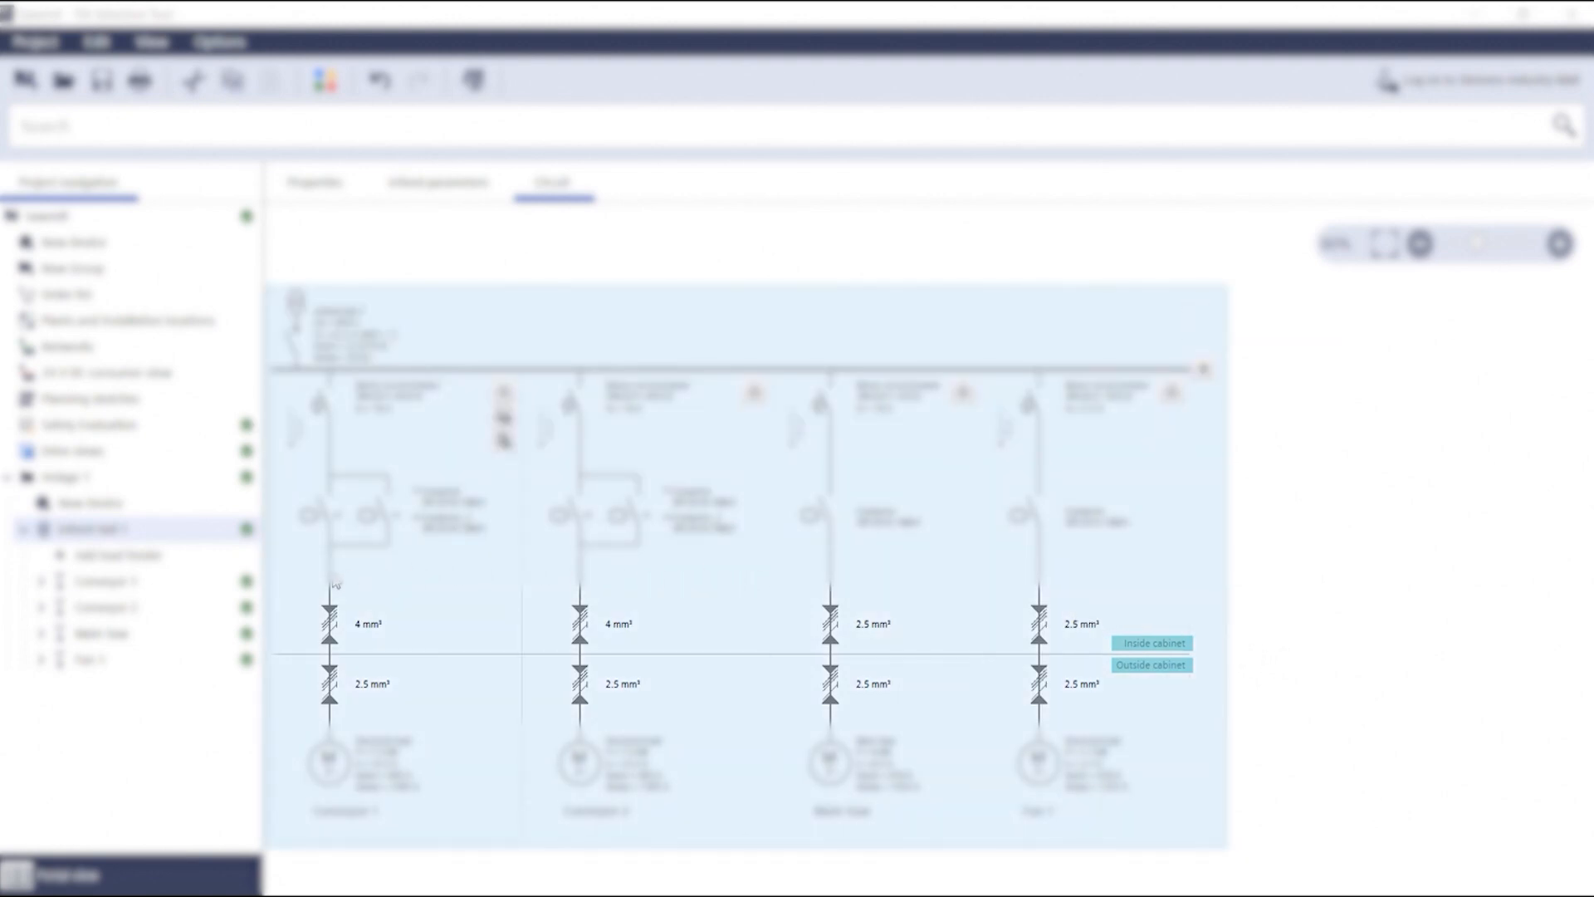
Step: Add a new load feeder to the busbar of Infeed Hall 1
{"action": "left_click", "coordinate": [366, 622]}
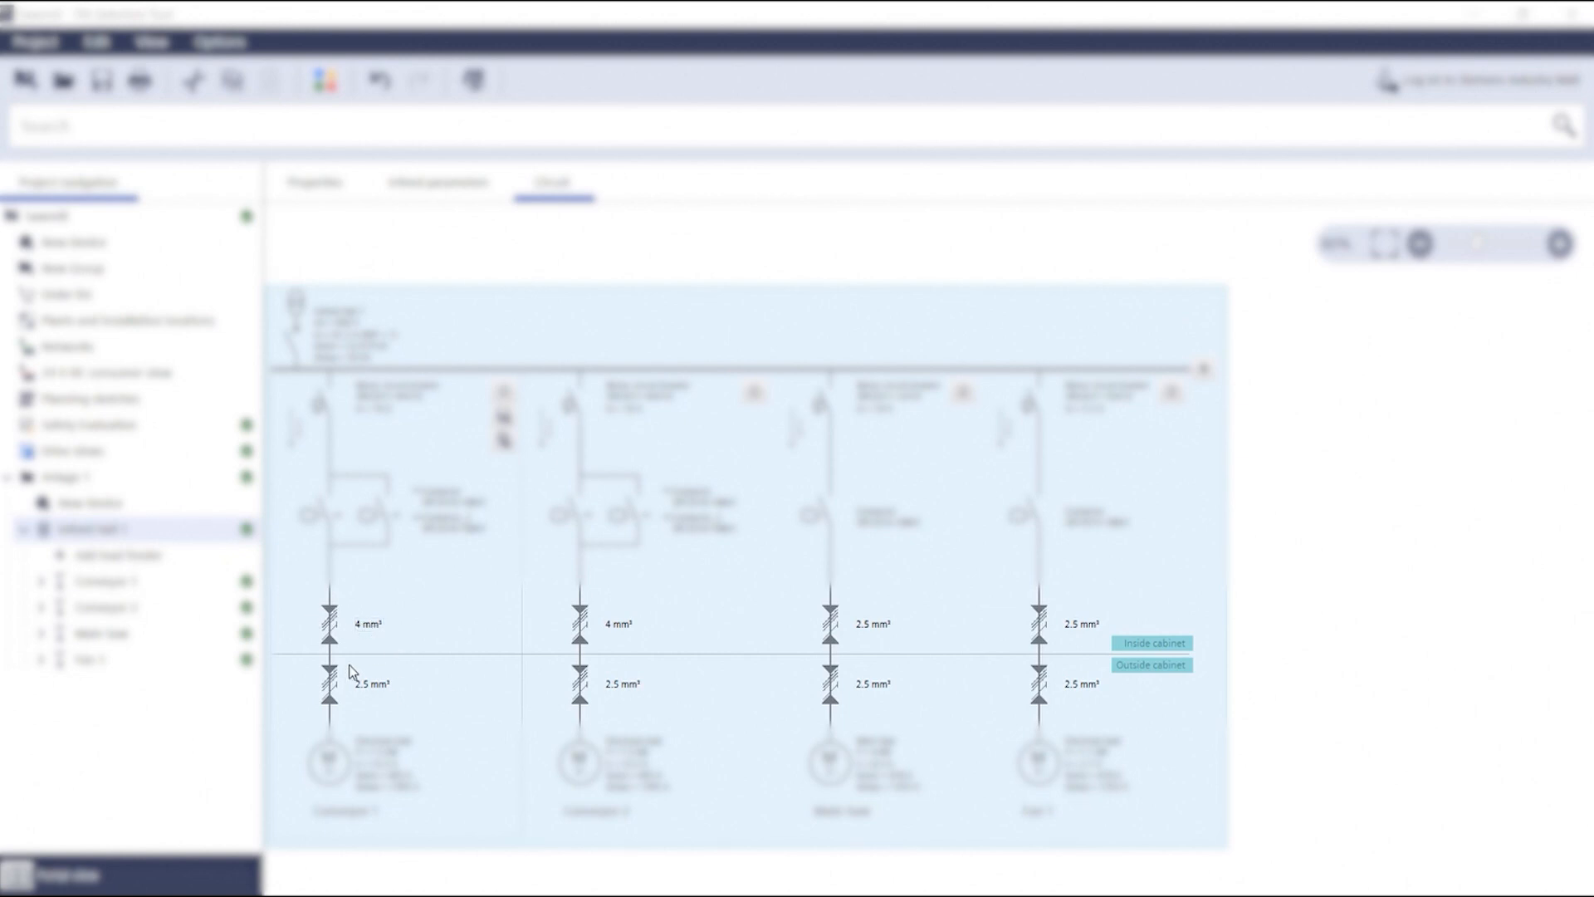
{"action": "mouse_move", "coordinate": [400, 689]}
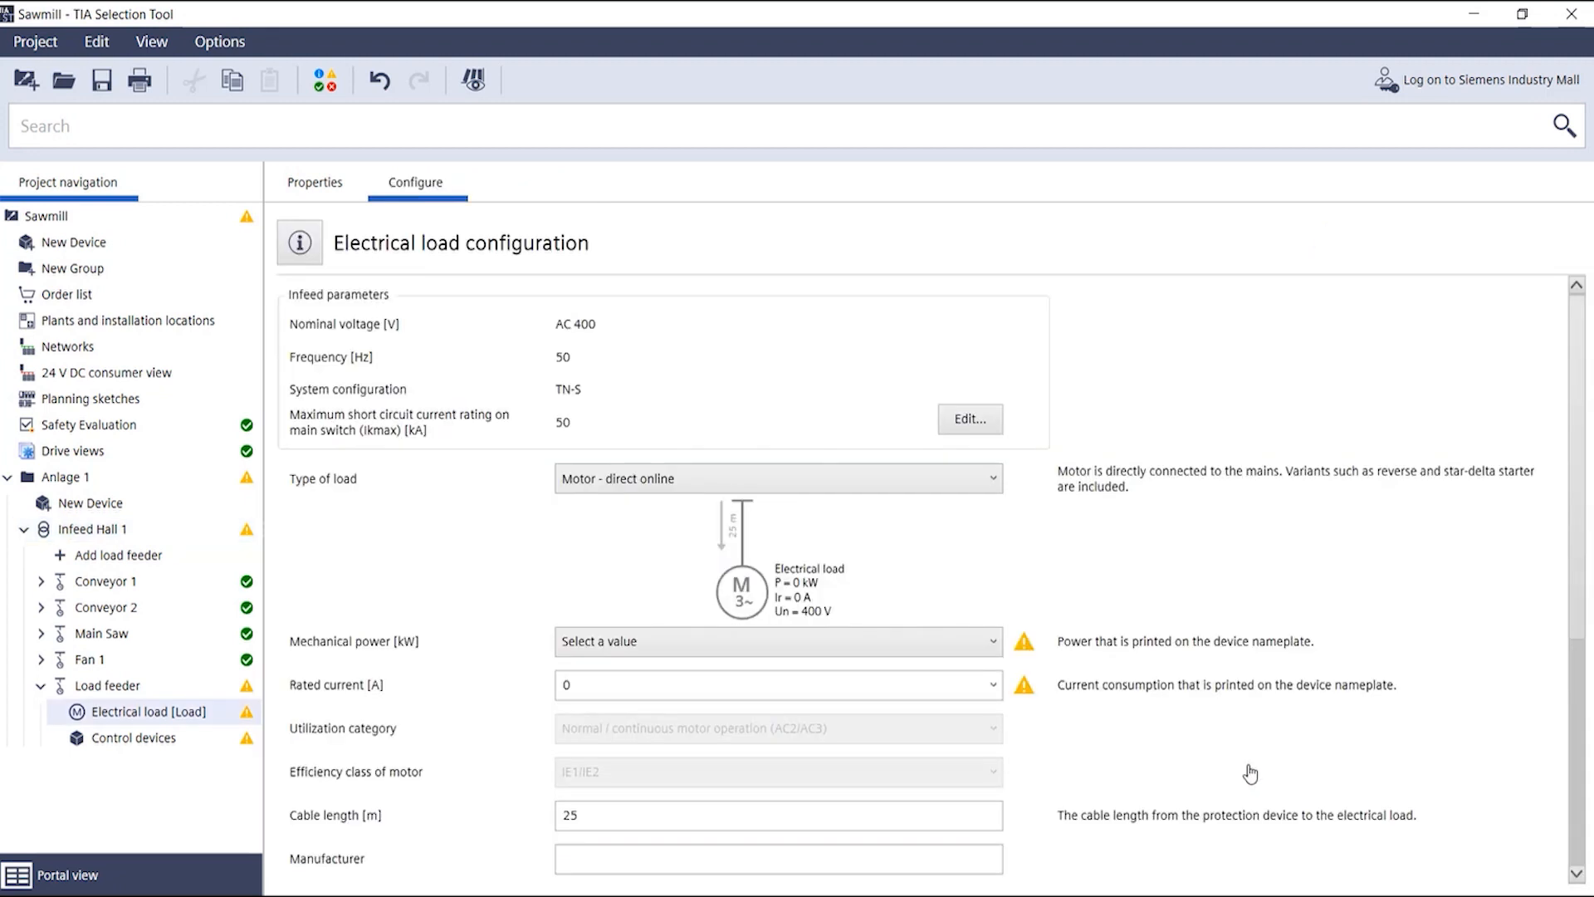
Step: Set the motor load to 4 kW mechanical power with 8.5 A rated current
{"action": "left_click", "coordinate": [777, 641]}
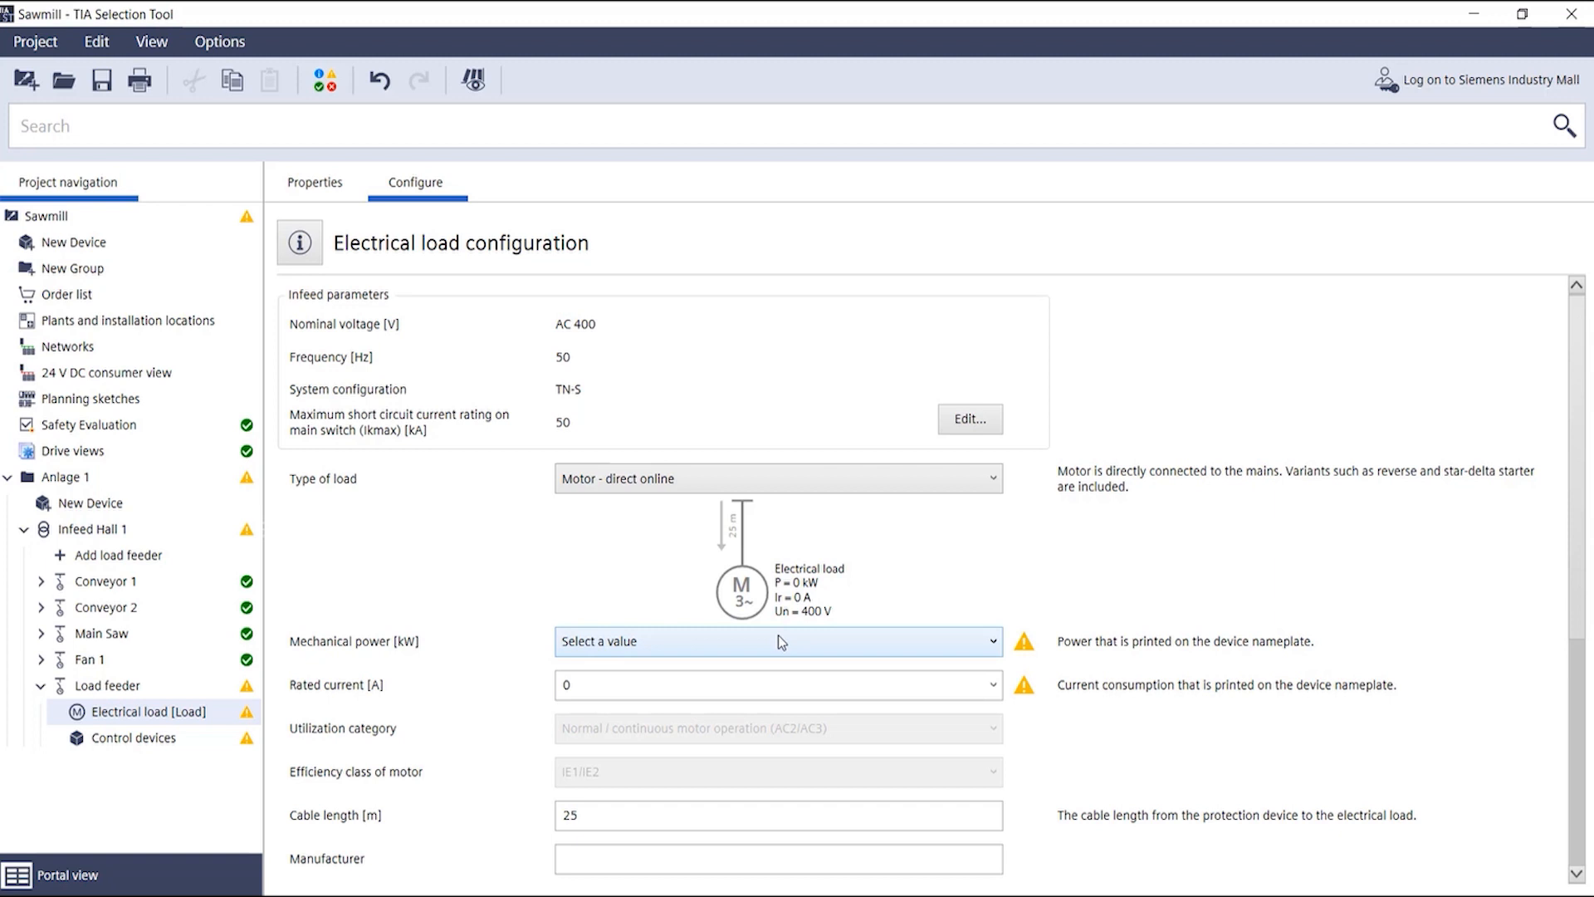
{"action": "left_click", "coordinate": [777, 641]}
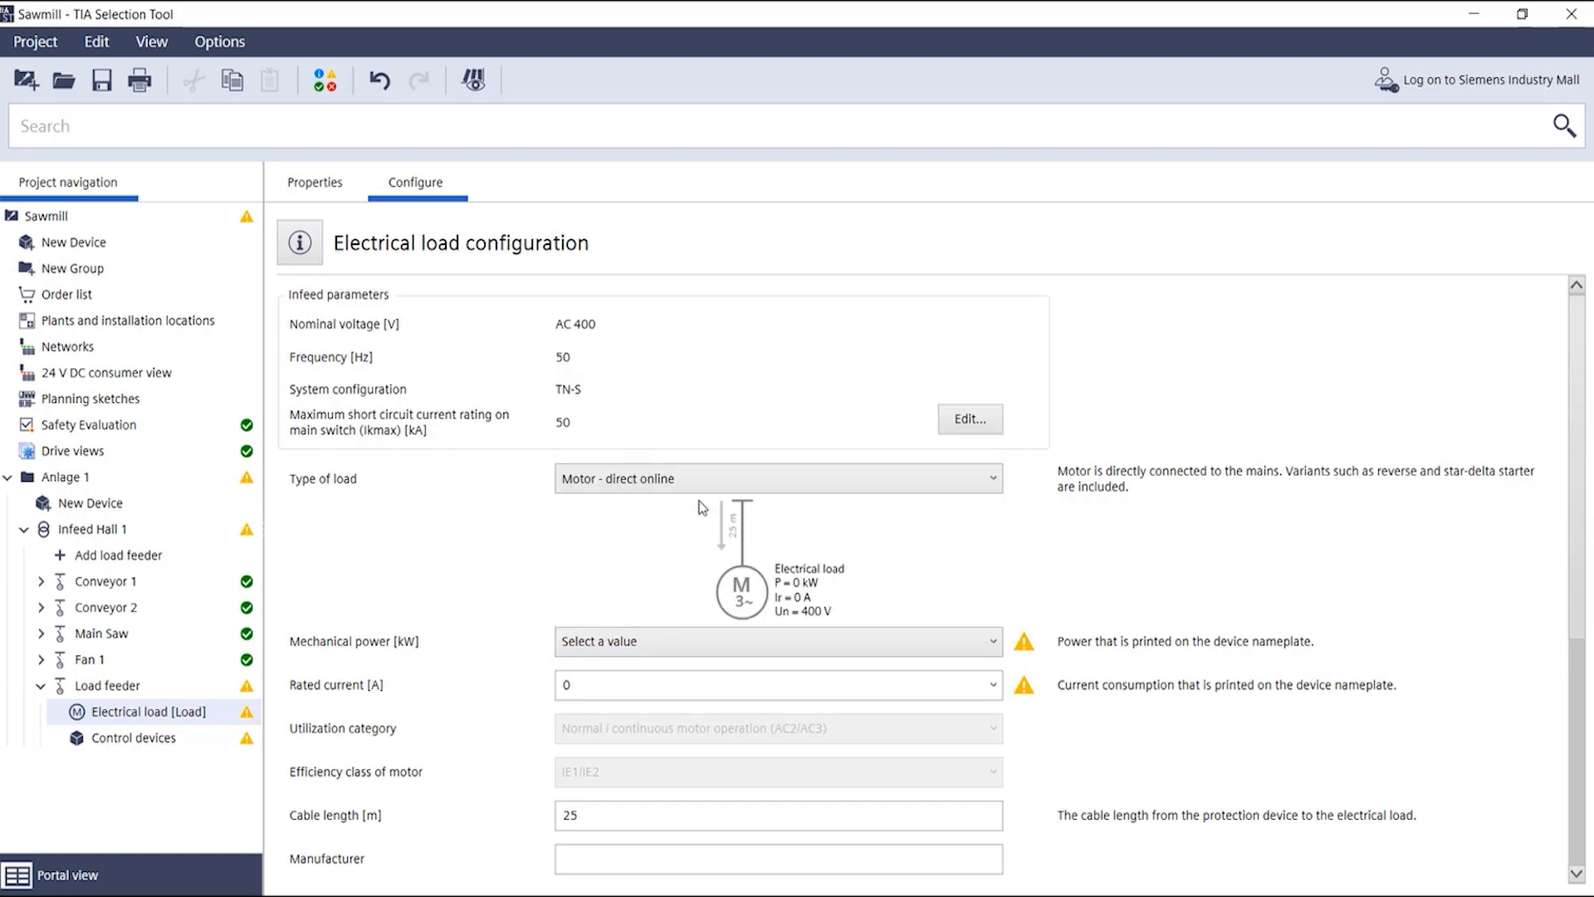
{"action": "type", "text": "8.5"}
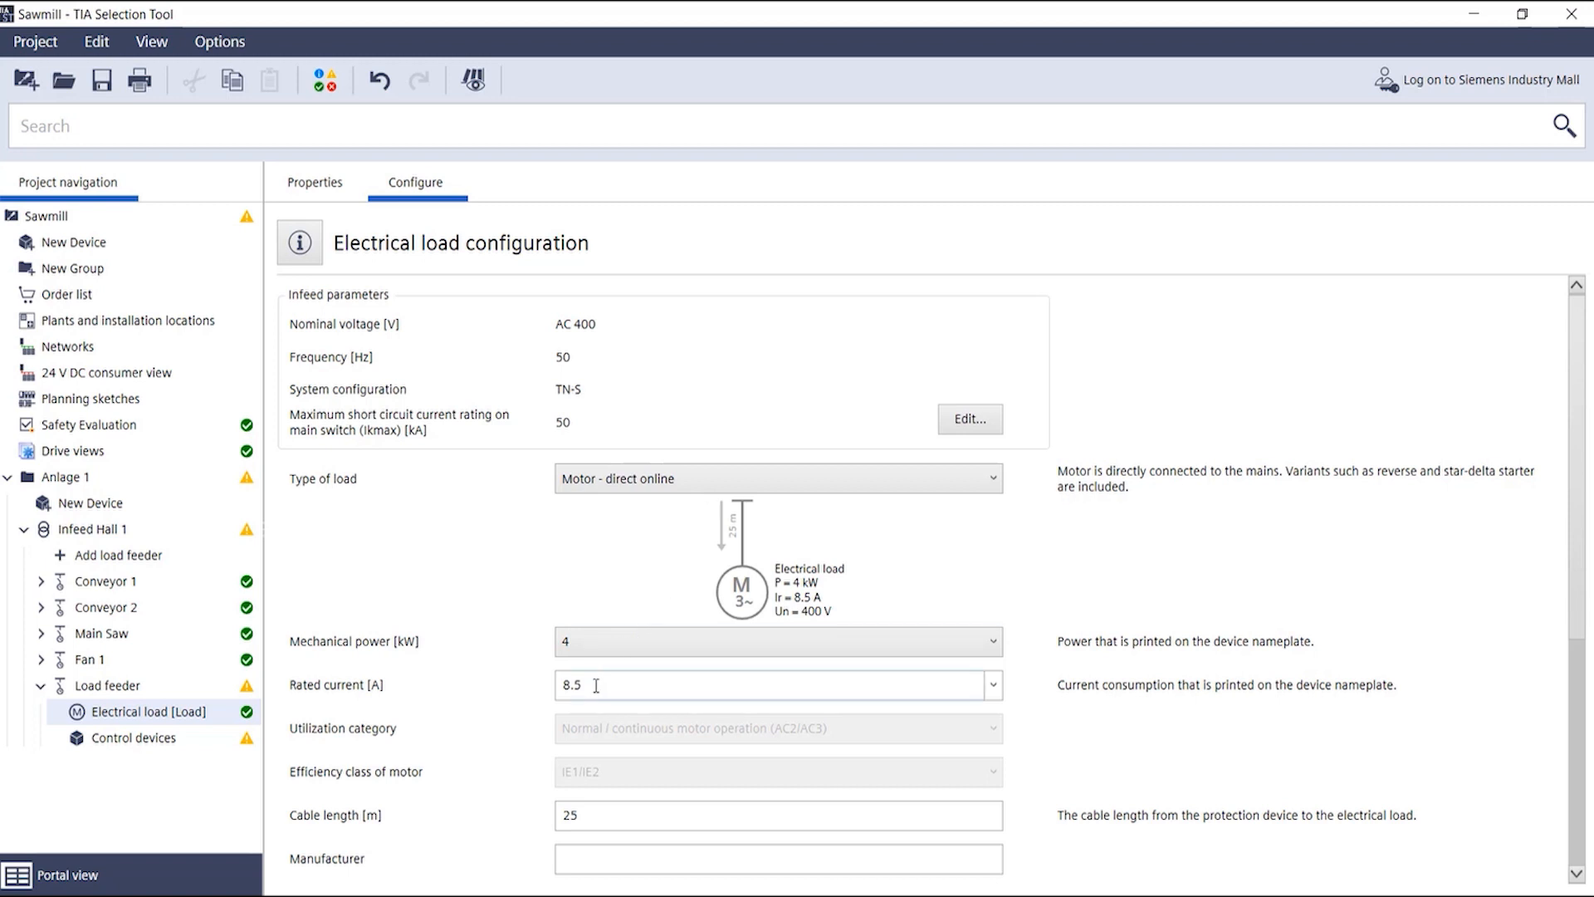
{"action": "double_click", "coordinate": [571, 684]}
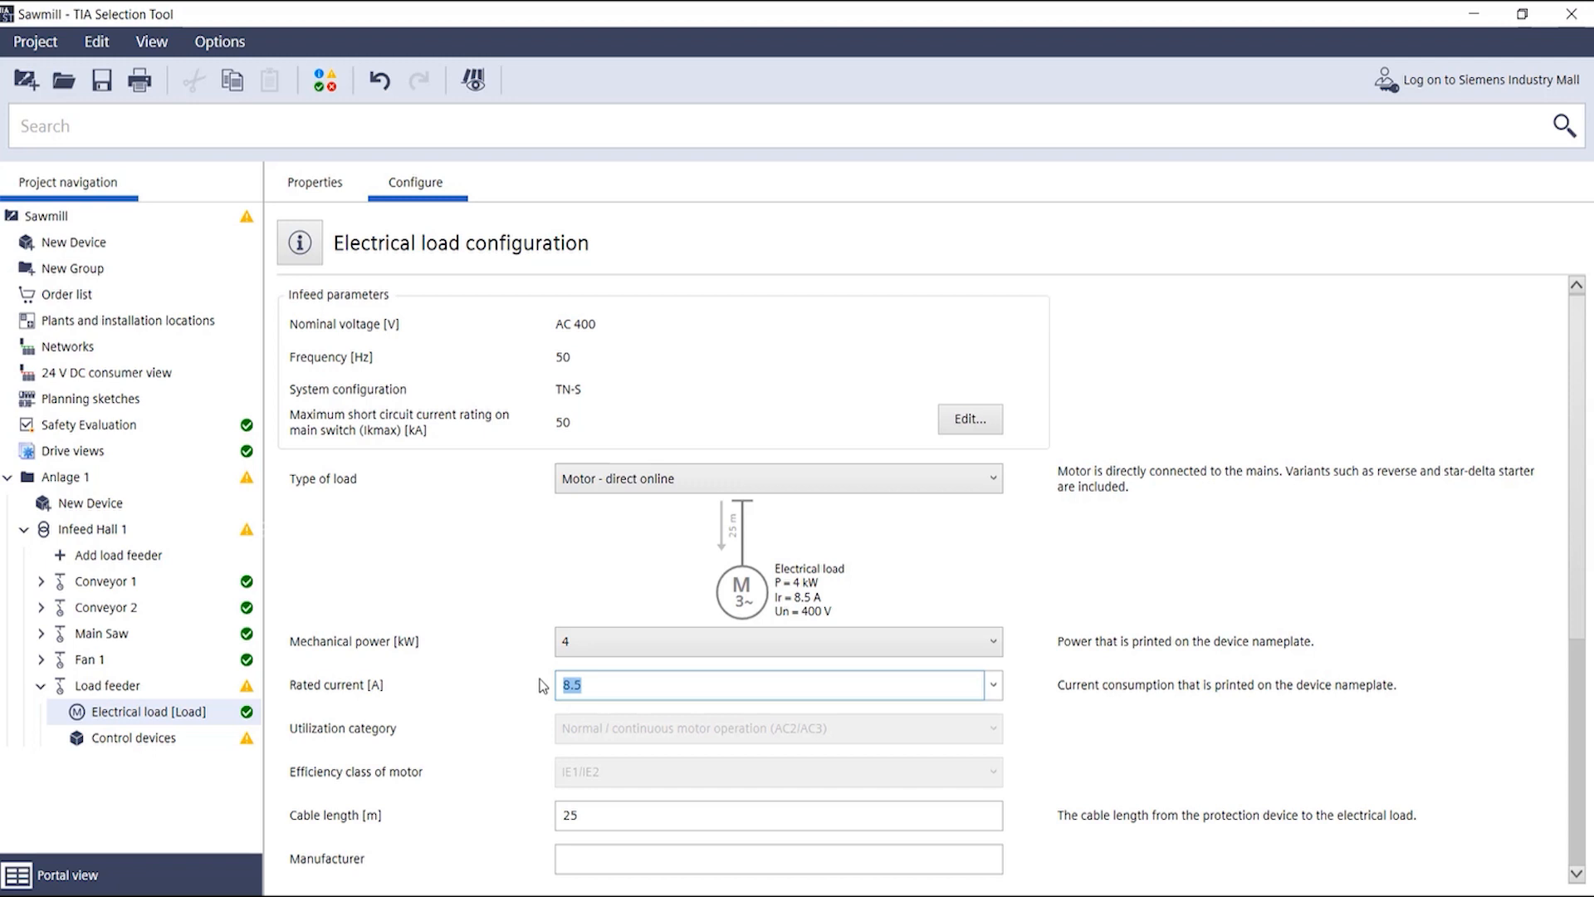
{"action": "scroll", "scroll_direction": "down", "scroll_amount": 3}
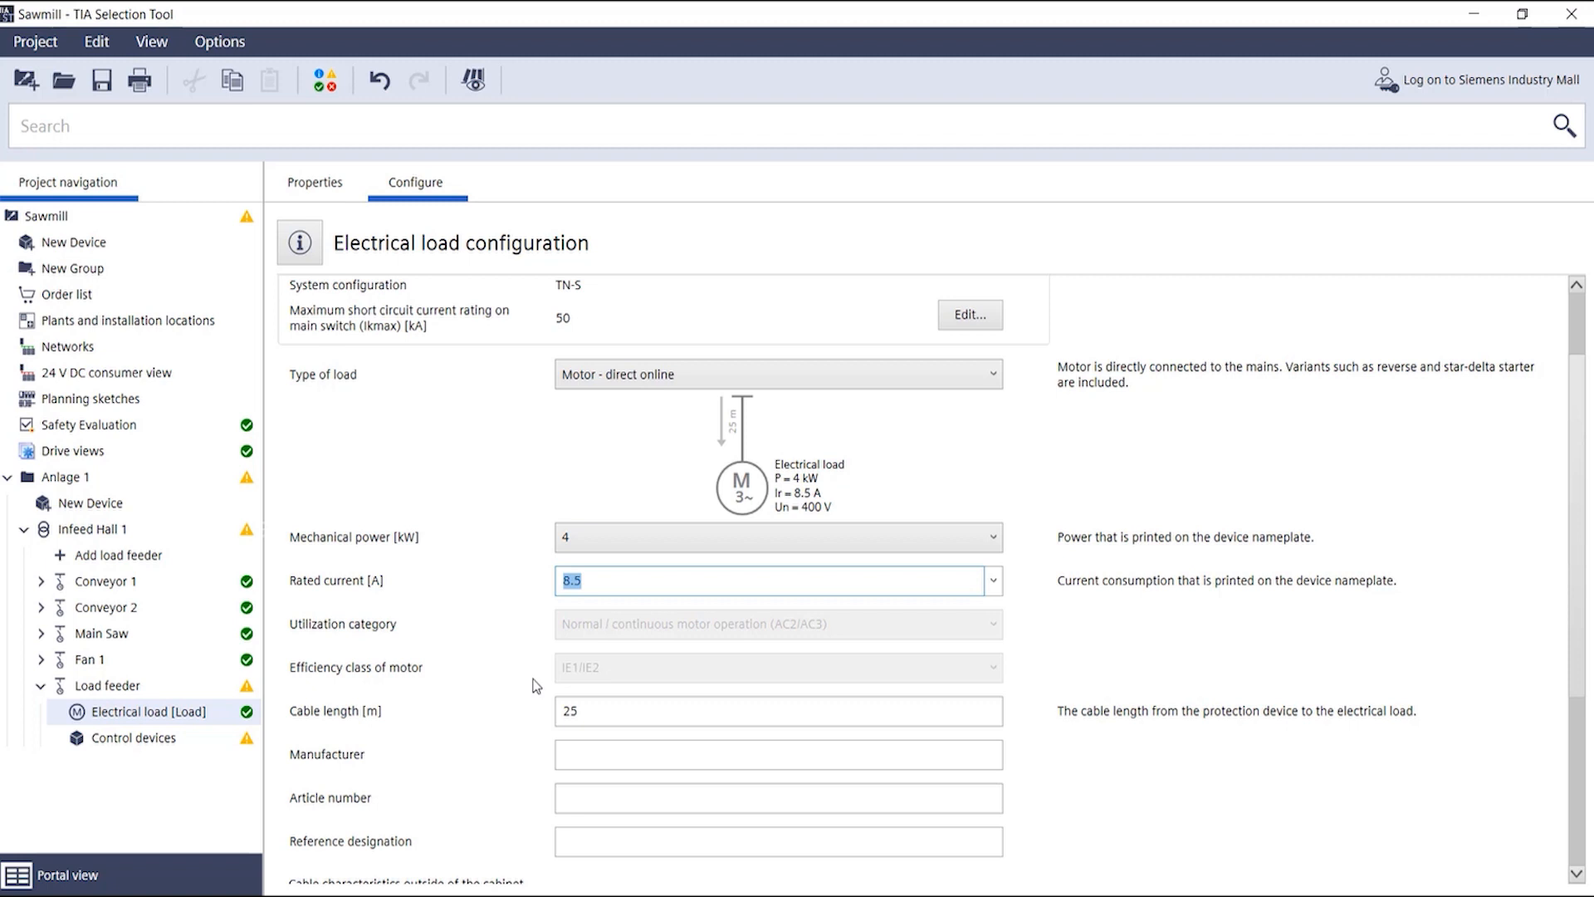
{"action": "scroll", "scroll_direction": "down", "scroll_amount": 3}
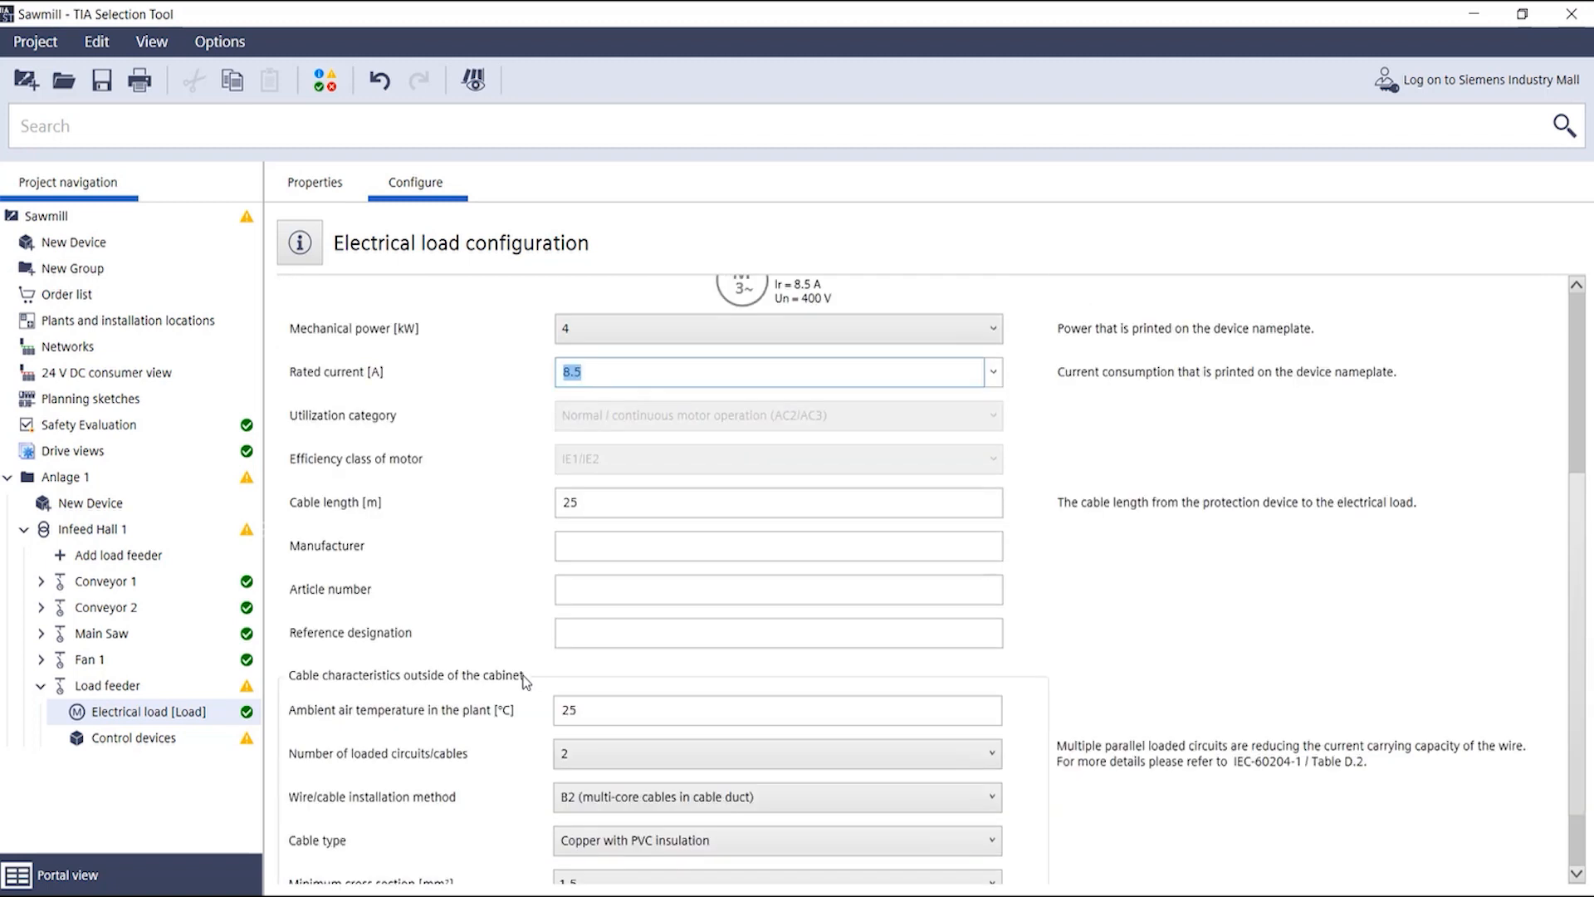
{"action": "scroll", "scroll_direction": "down", "scroll_amount": 3}
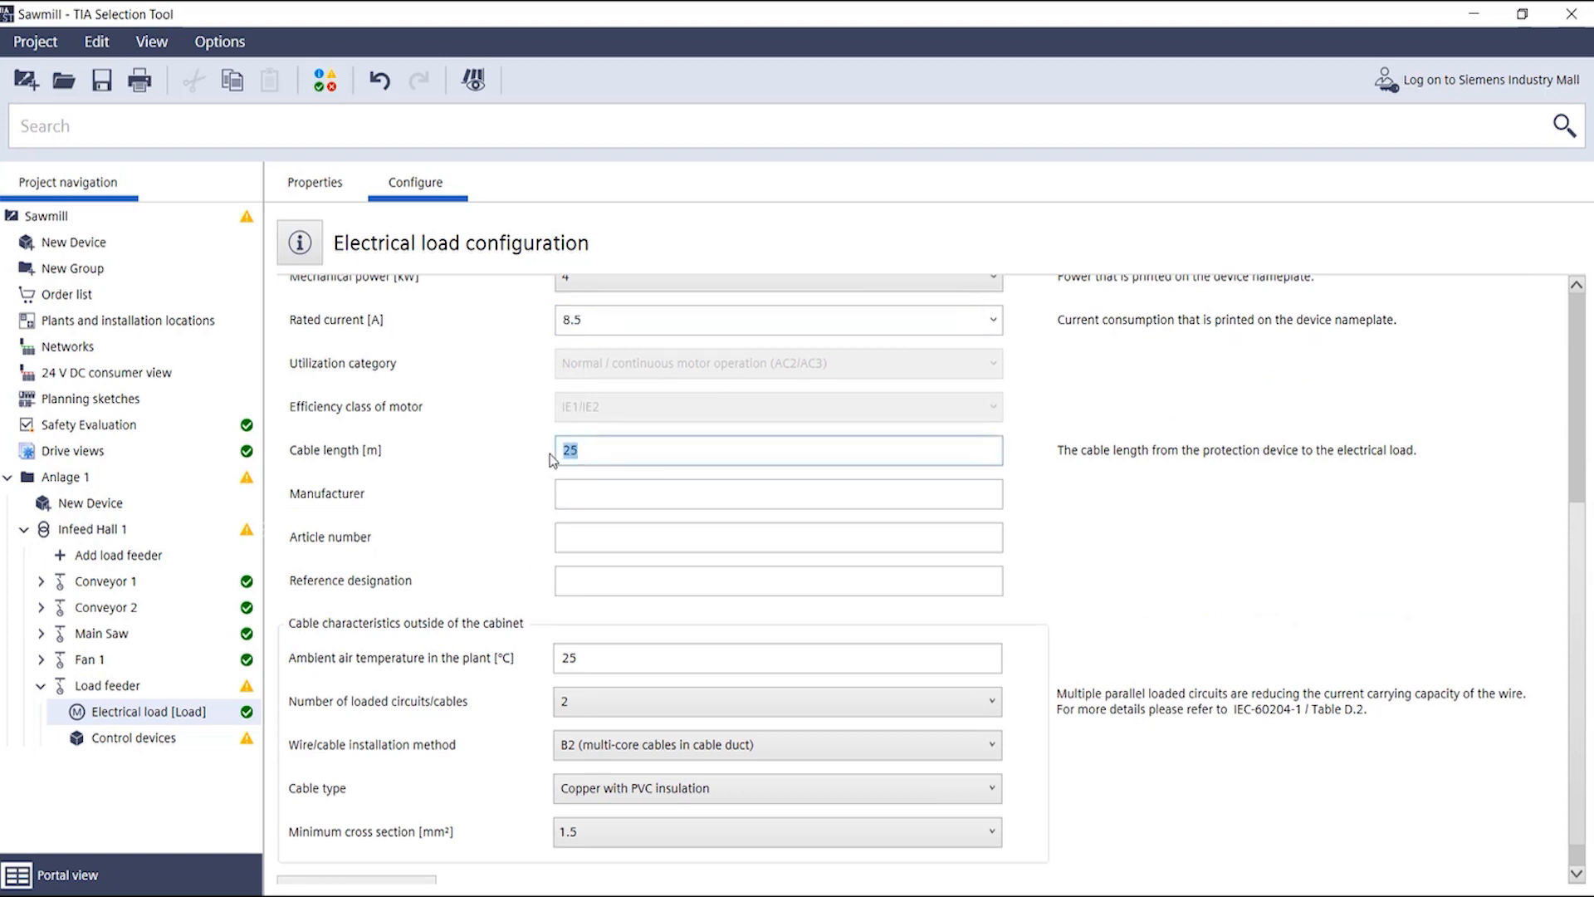
{"action": "mouse_move", "coordinate": [541, 452]}
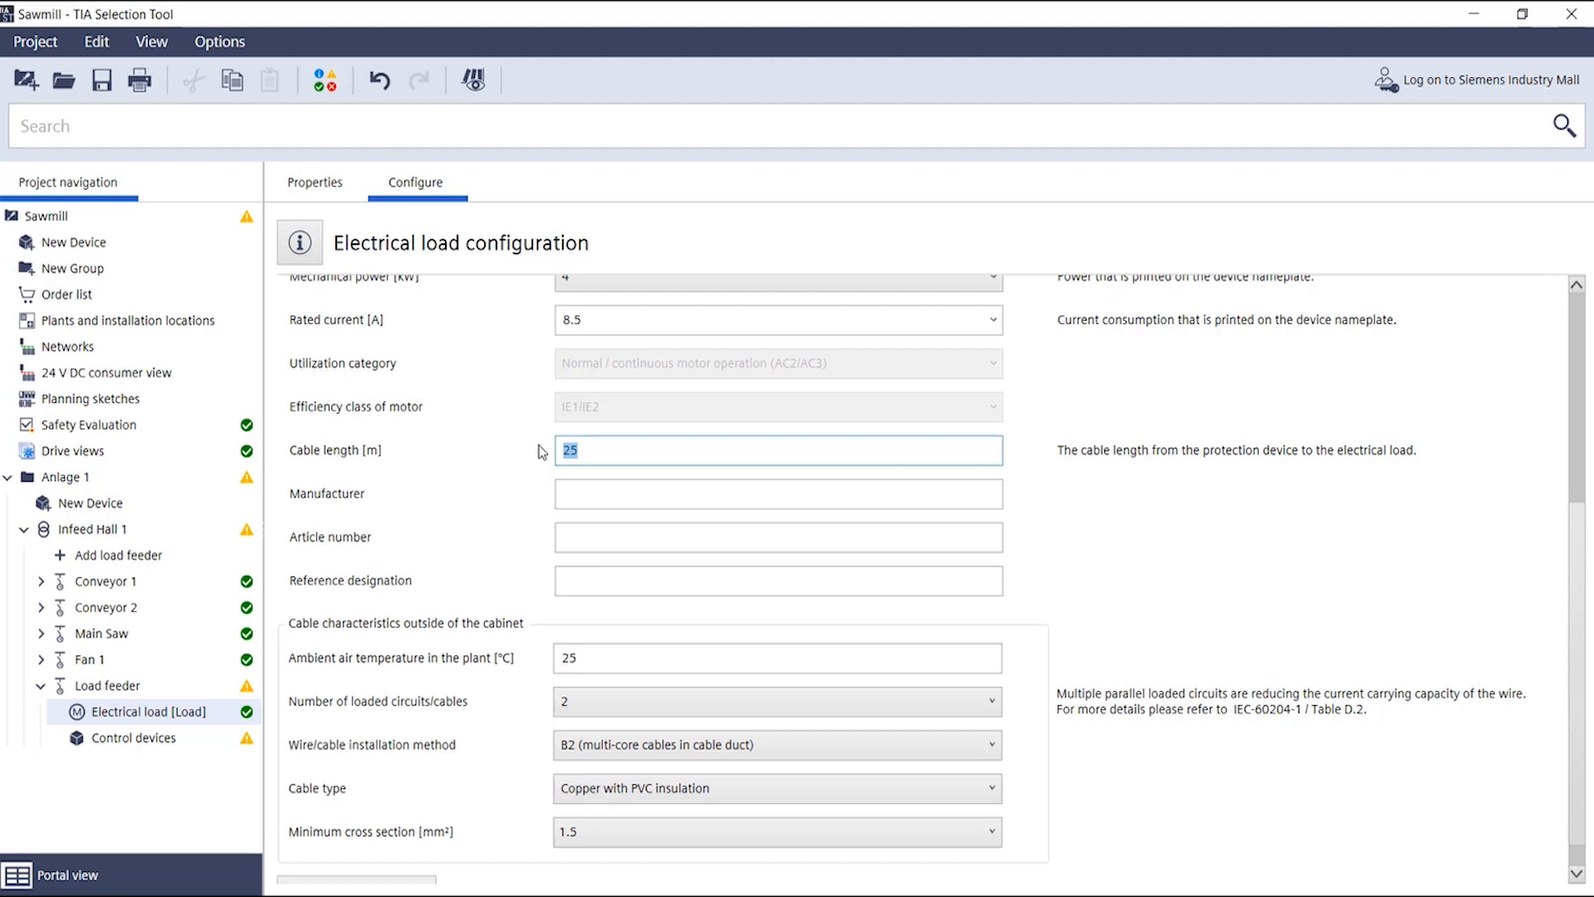
{"action": "mouse_move", "coordinate": [538, 601]}
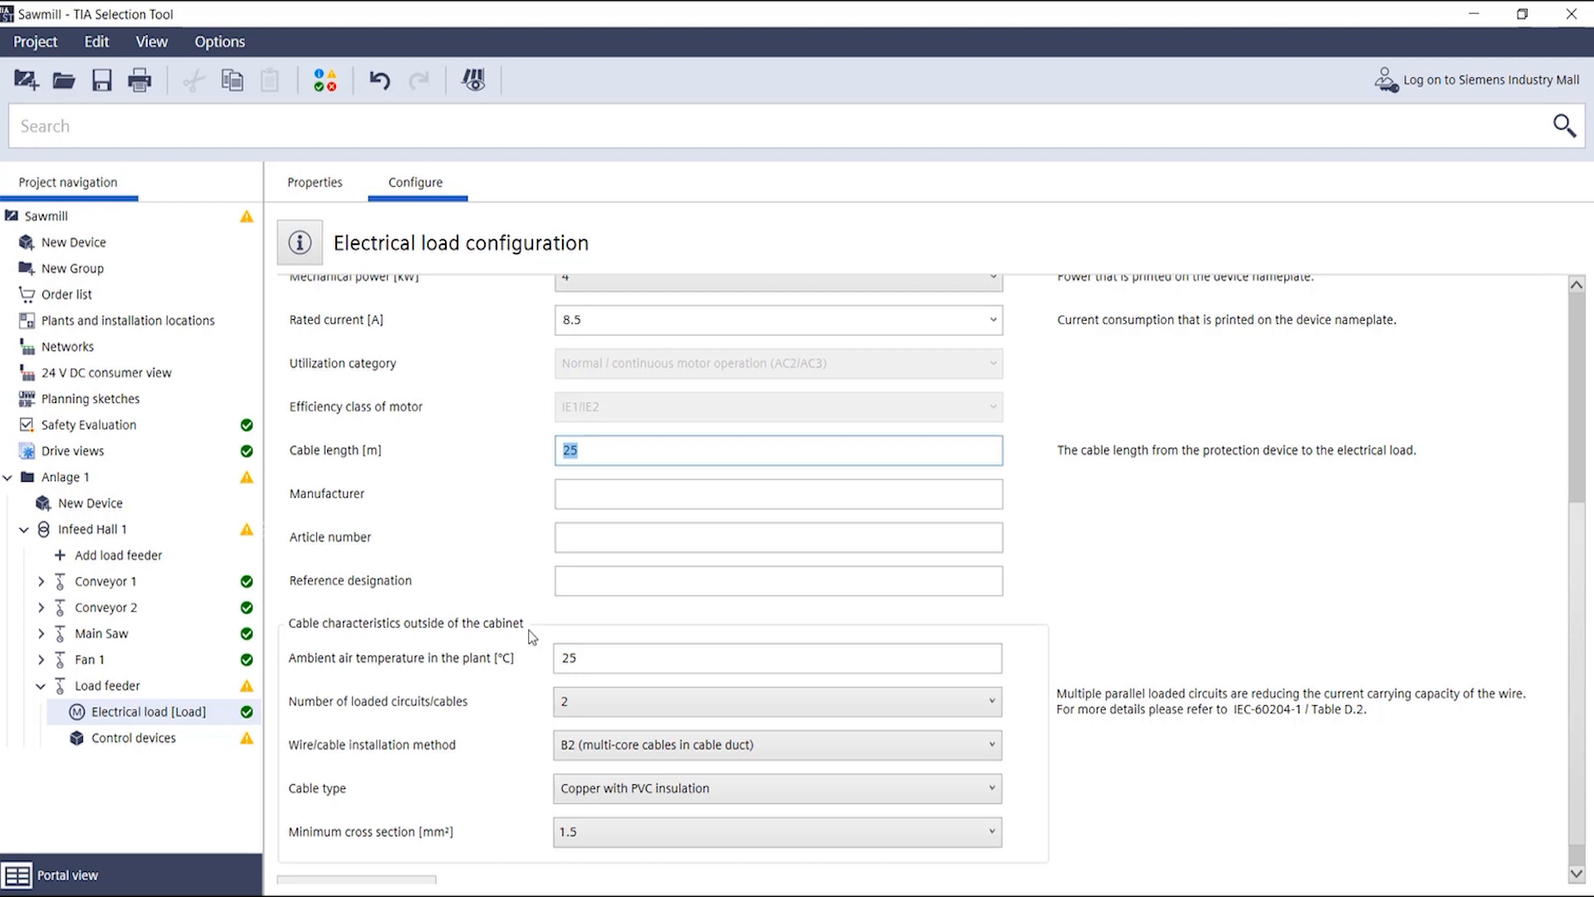
{"action": "mouse_move", "coordinate": [581, 649]}
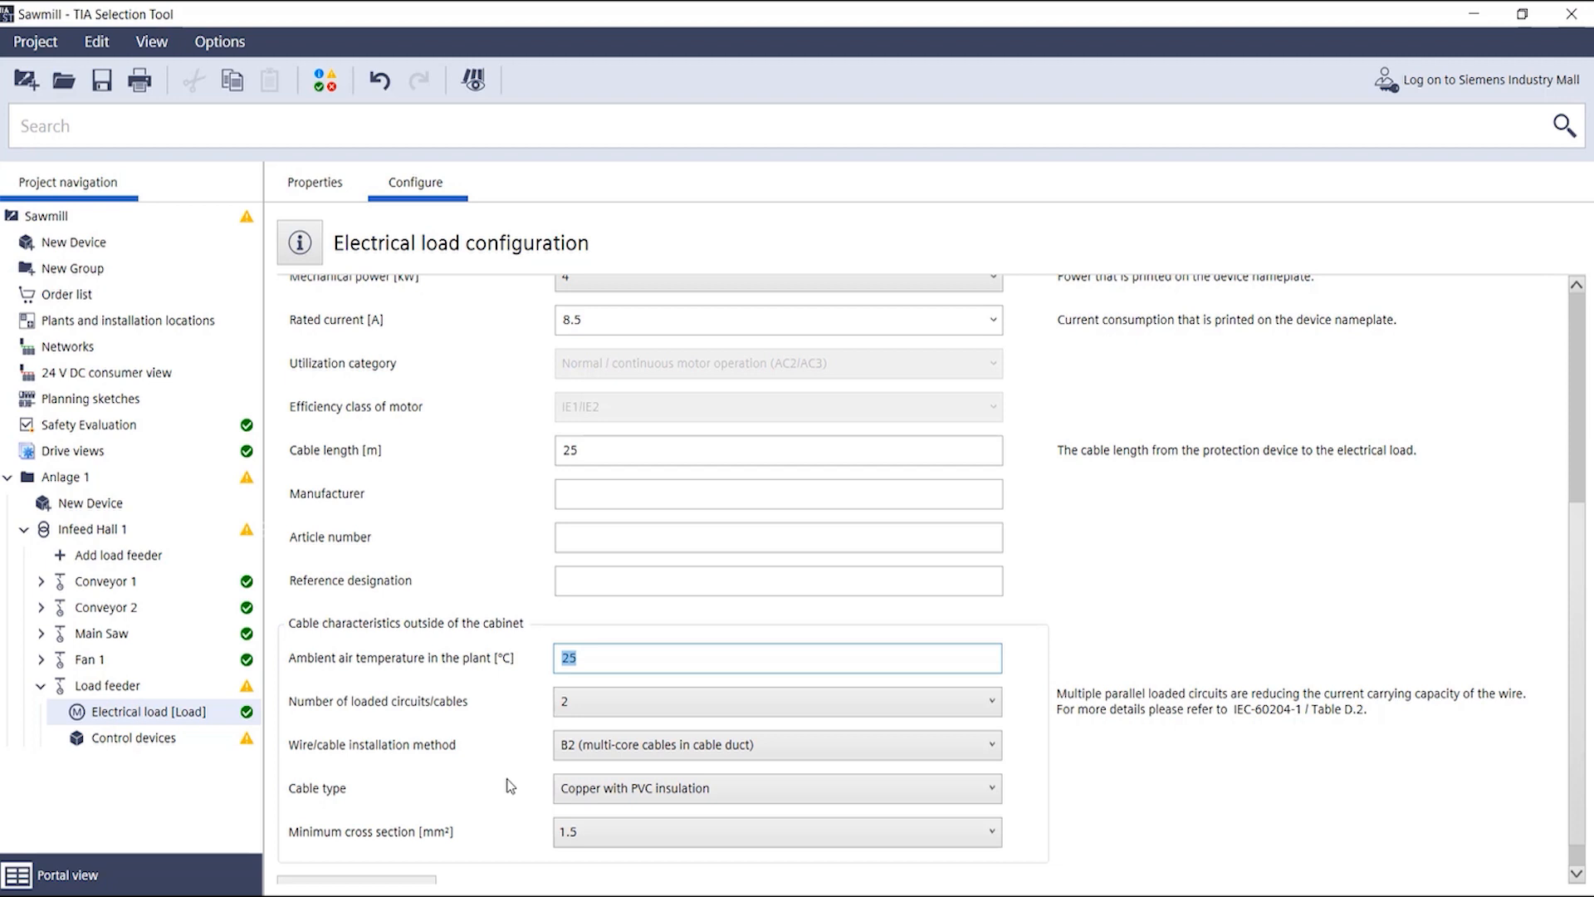
Step: Go to the control devices to show the IEC SIRIUS load feeder settings
{"action": "scroll", "scroll_direction": "down", "scroll_amount": 3}
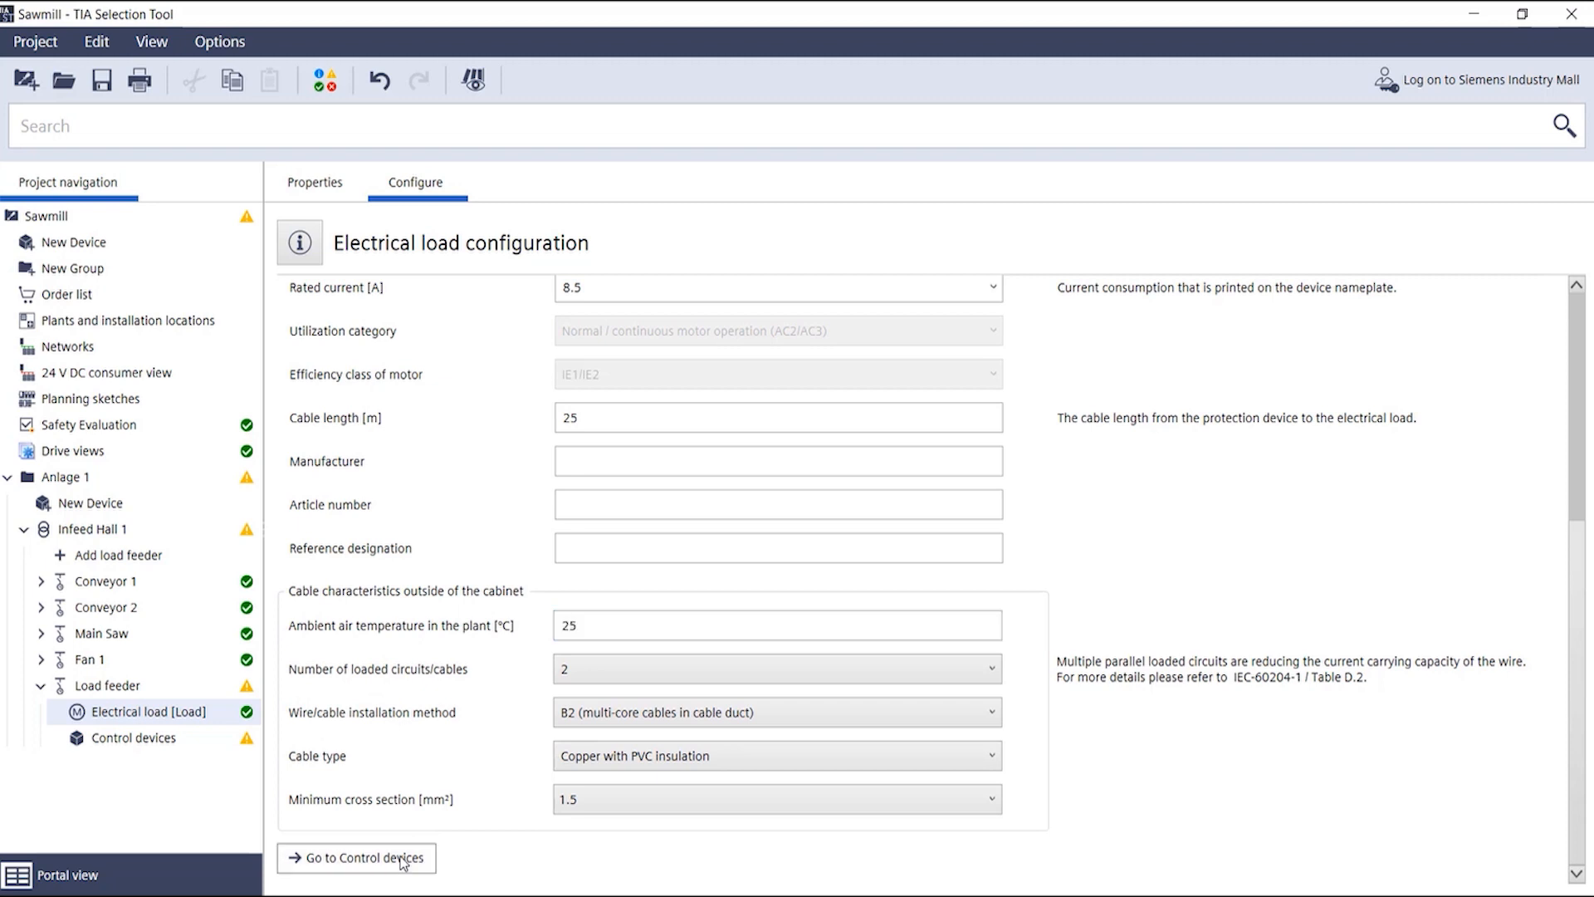
{"action": "left_click", "coordinate": [355, 857]}
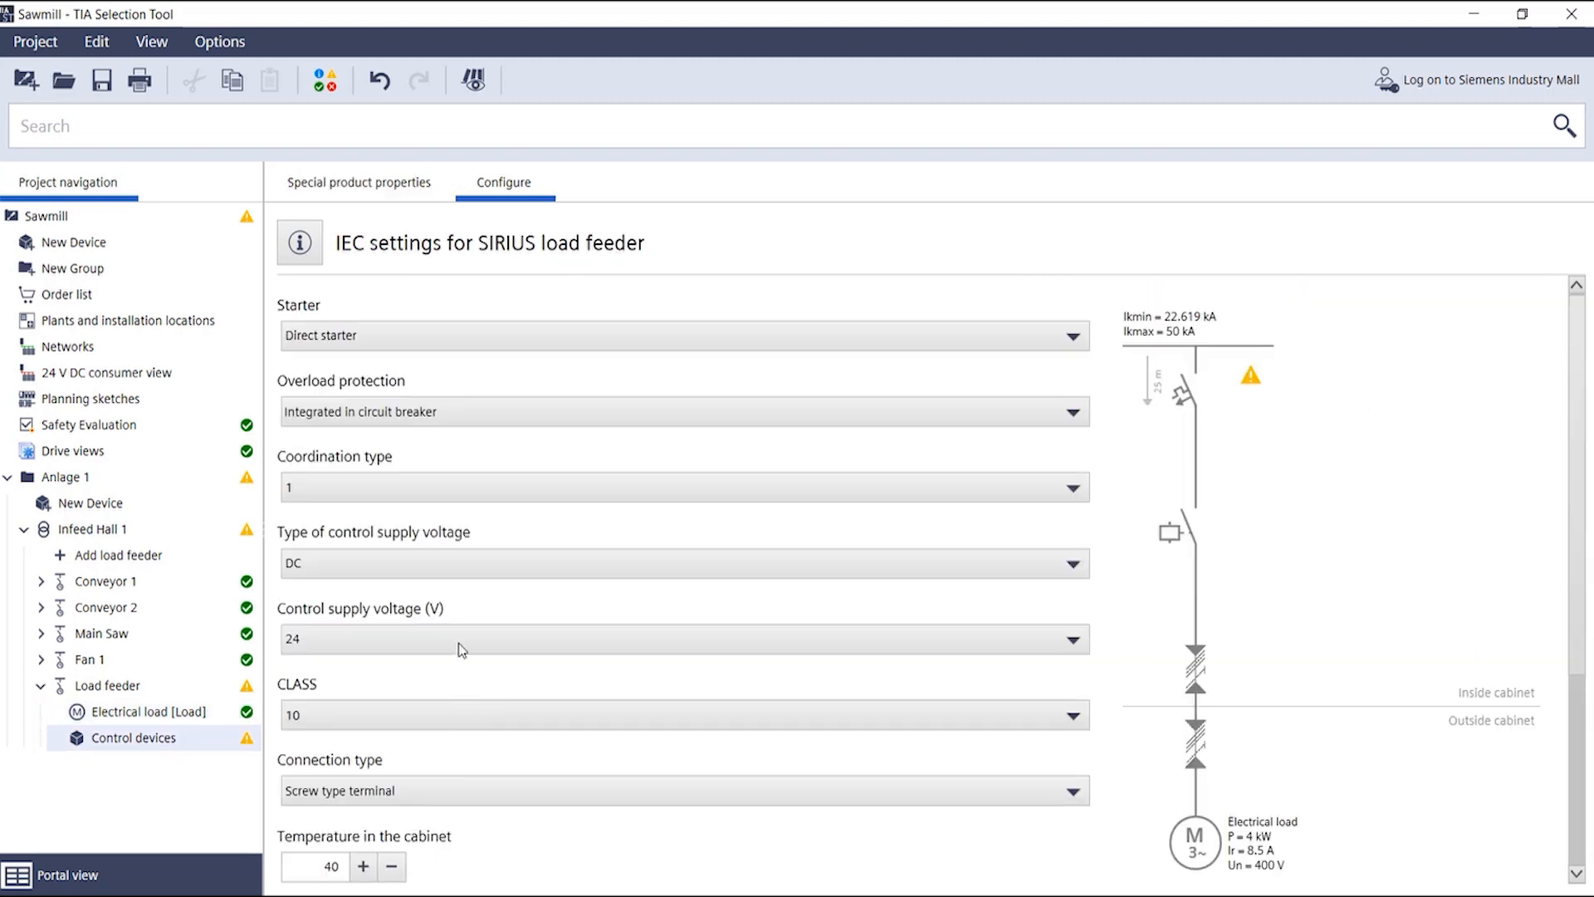
{"action": "mouse_move", "coordinate": [451, 662]}
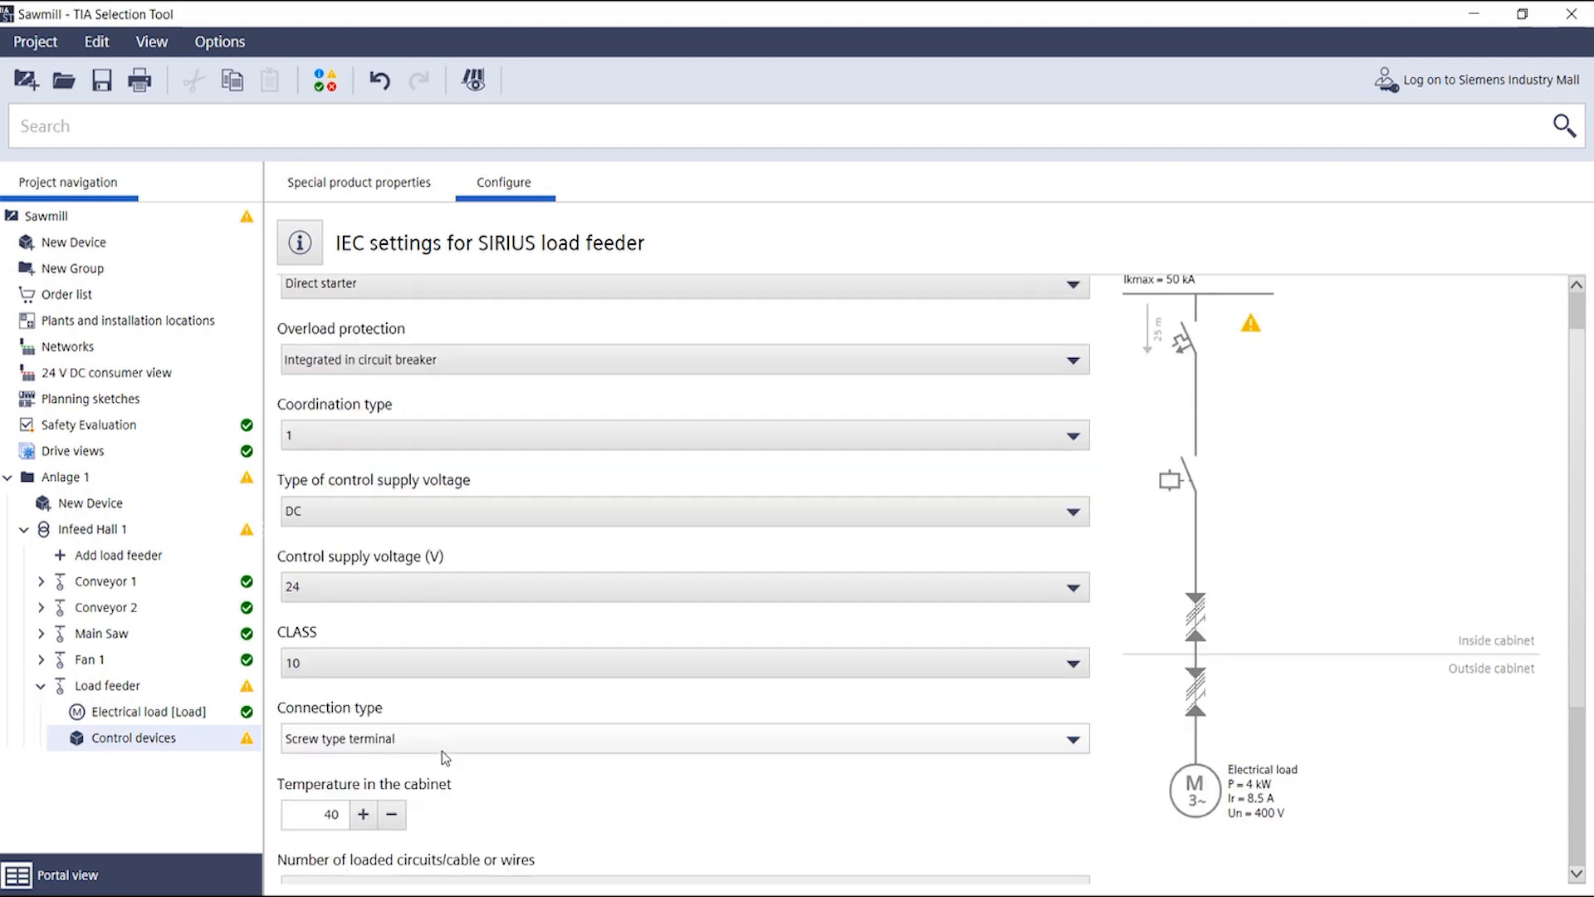
{"action": "scroll", "scroll_direction": "down", "scroll_amount": 3}
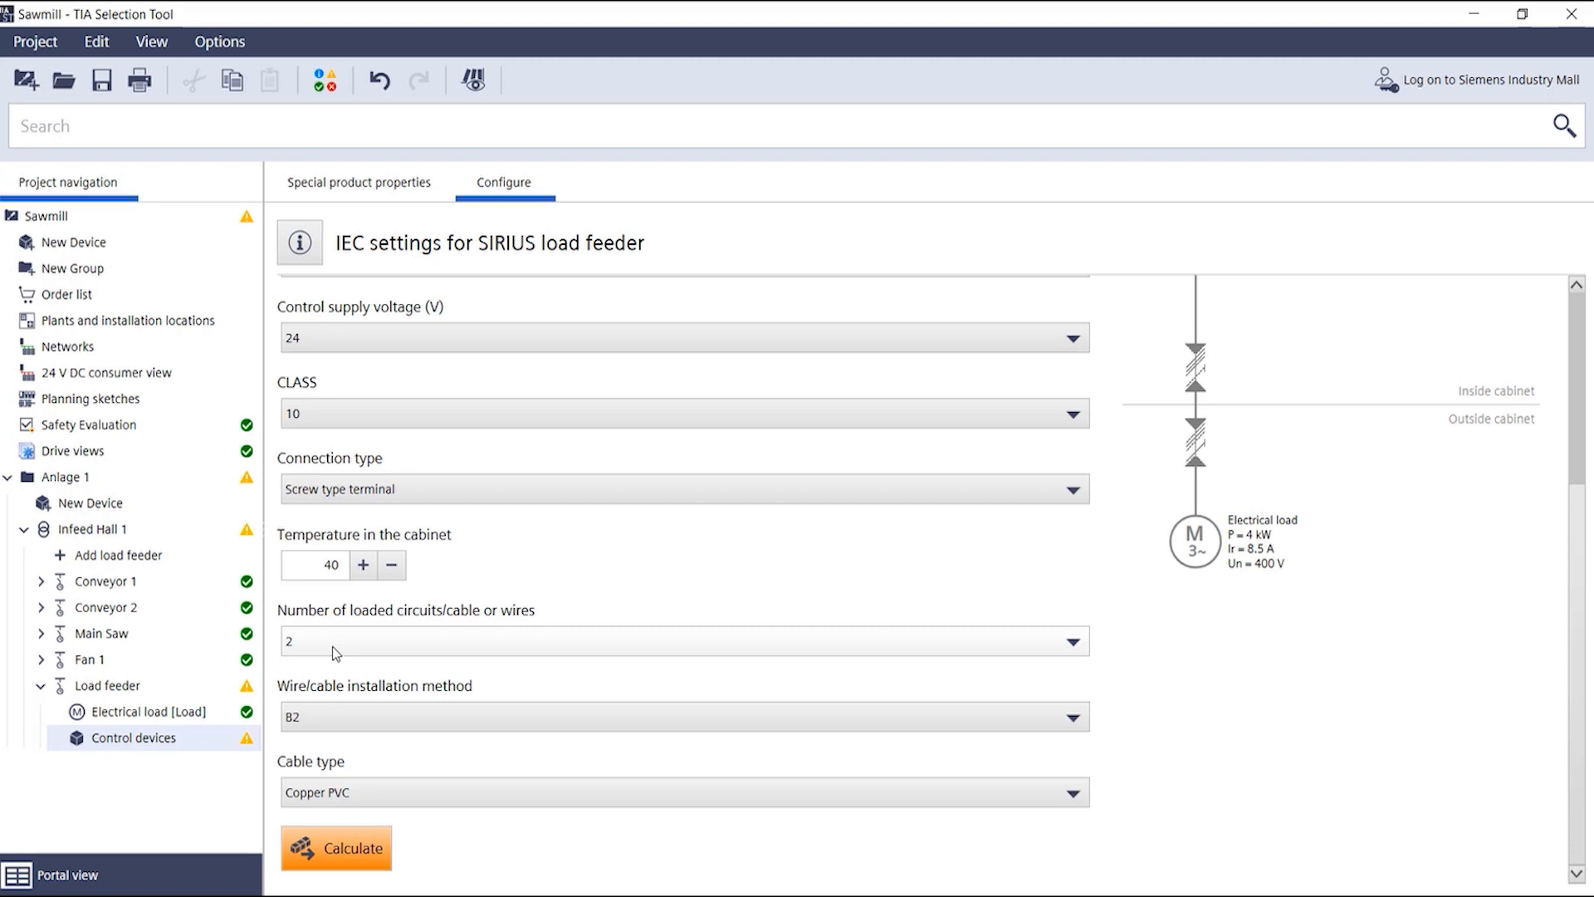
{"action": "mouse_move", "coordinate": [328, 719]}
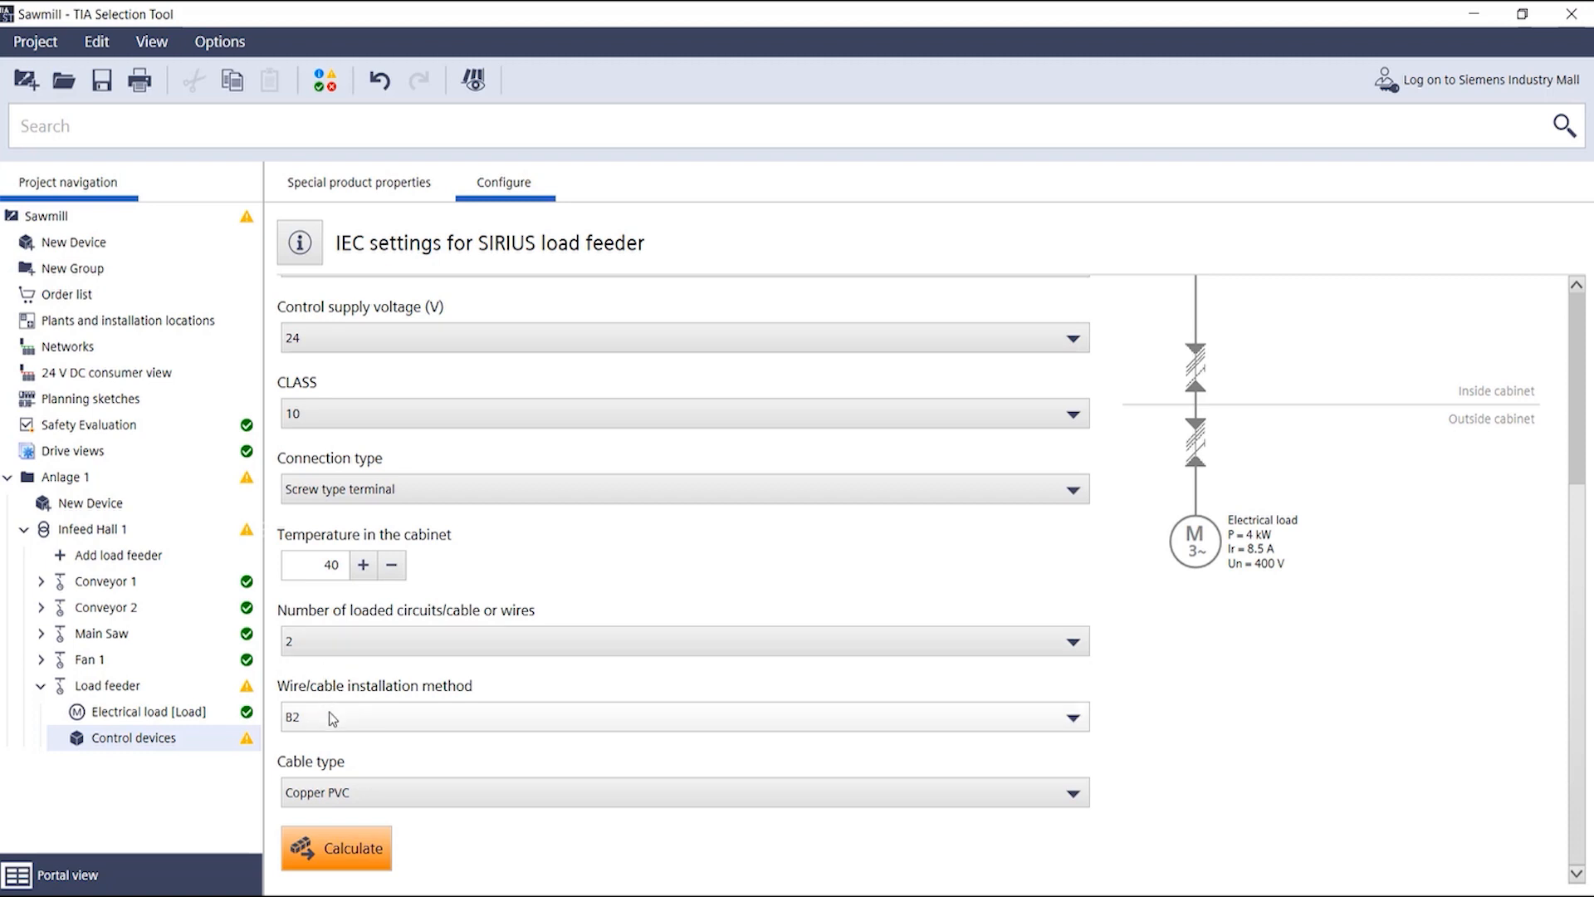
Step: Change the wire/cable installation method from B2 to B1
{"action": "left_click", "coordinate": [1072, 717]}
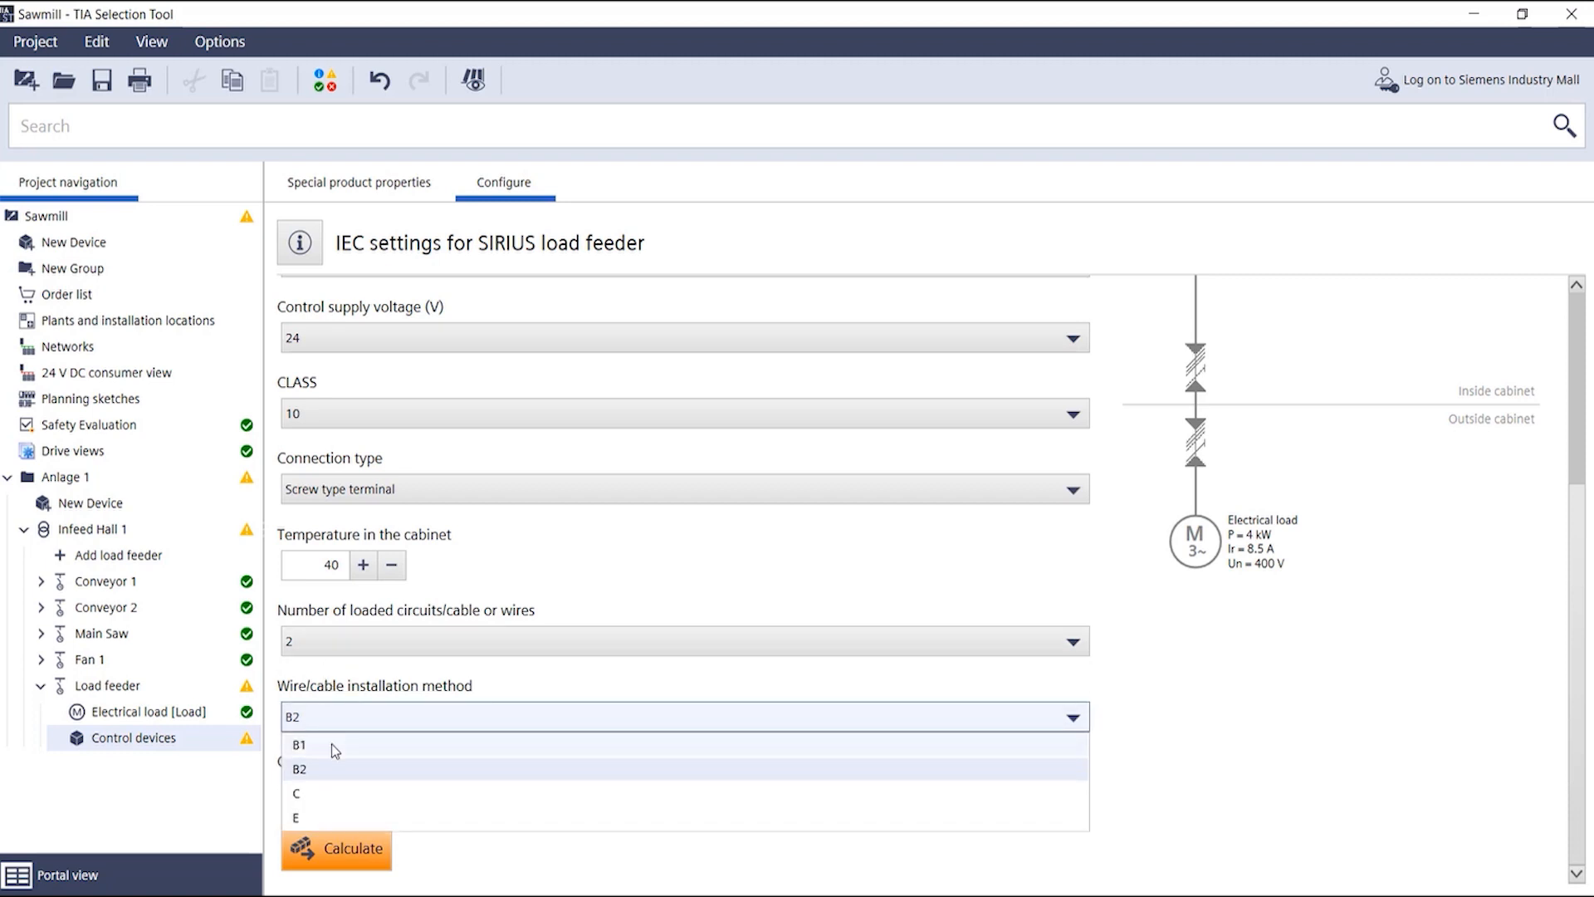
{"action": "left_click", "coordinate": [297, 744]}
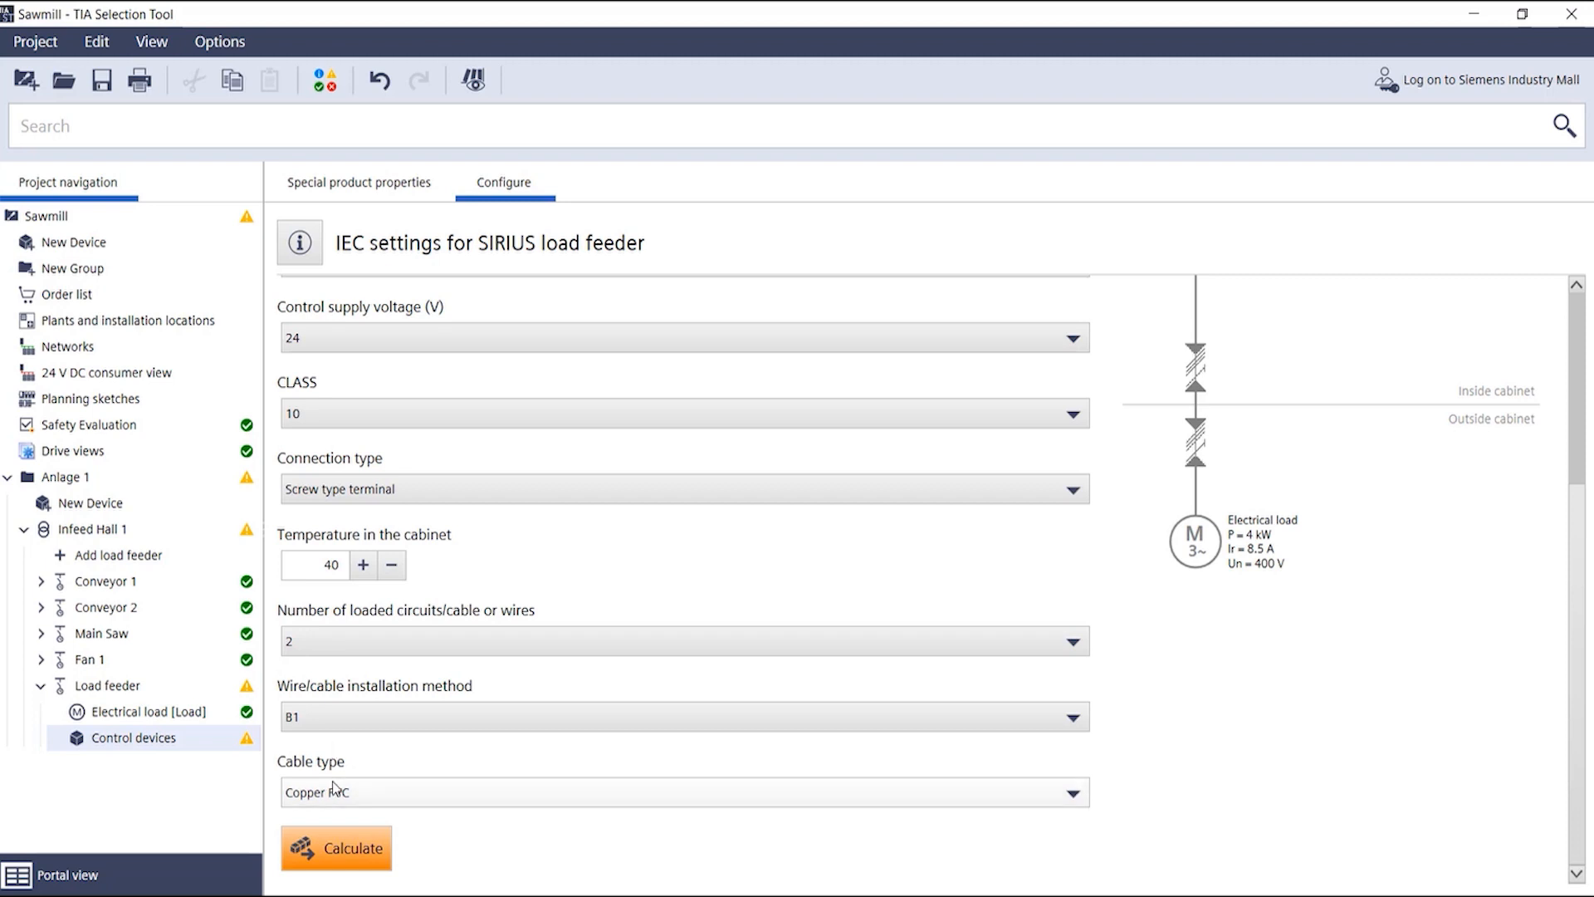
{"action": "left_click", "coordinate": [335, 849]}
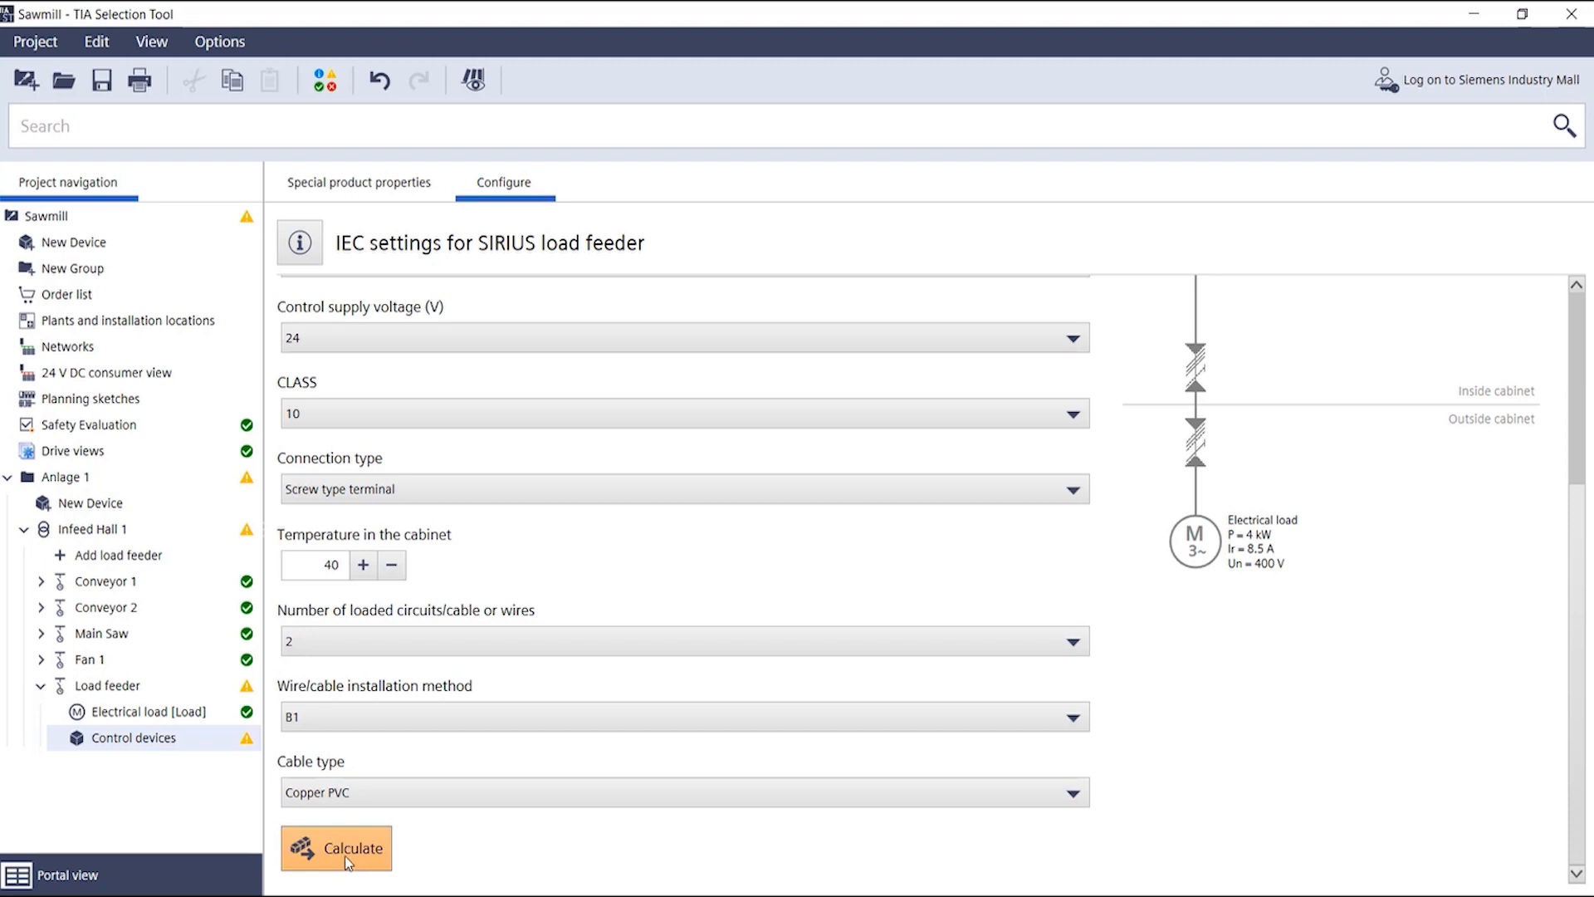
Step: Calculate the feeder: 3RV2011-1JA10 breaker, 3RT2016-1BB41 contactor, 2.5 mm² cables; select the outside-cabinet cable
{"action": "left_click", "coordinate": [336, 848]}
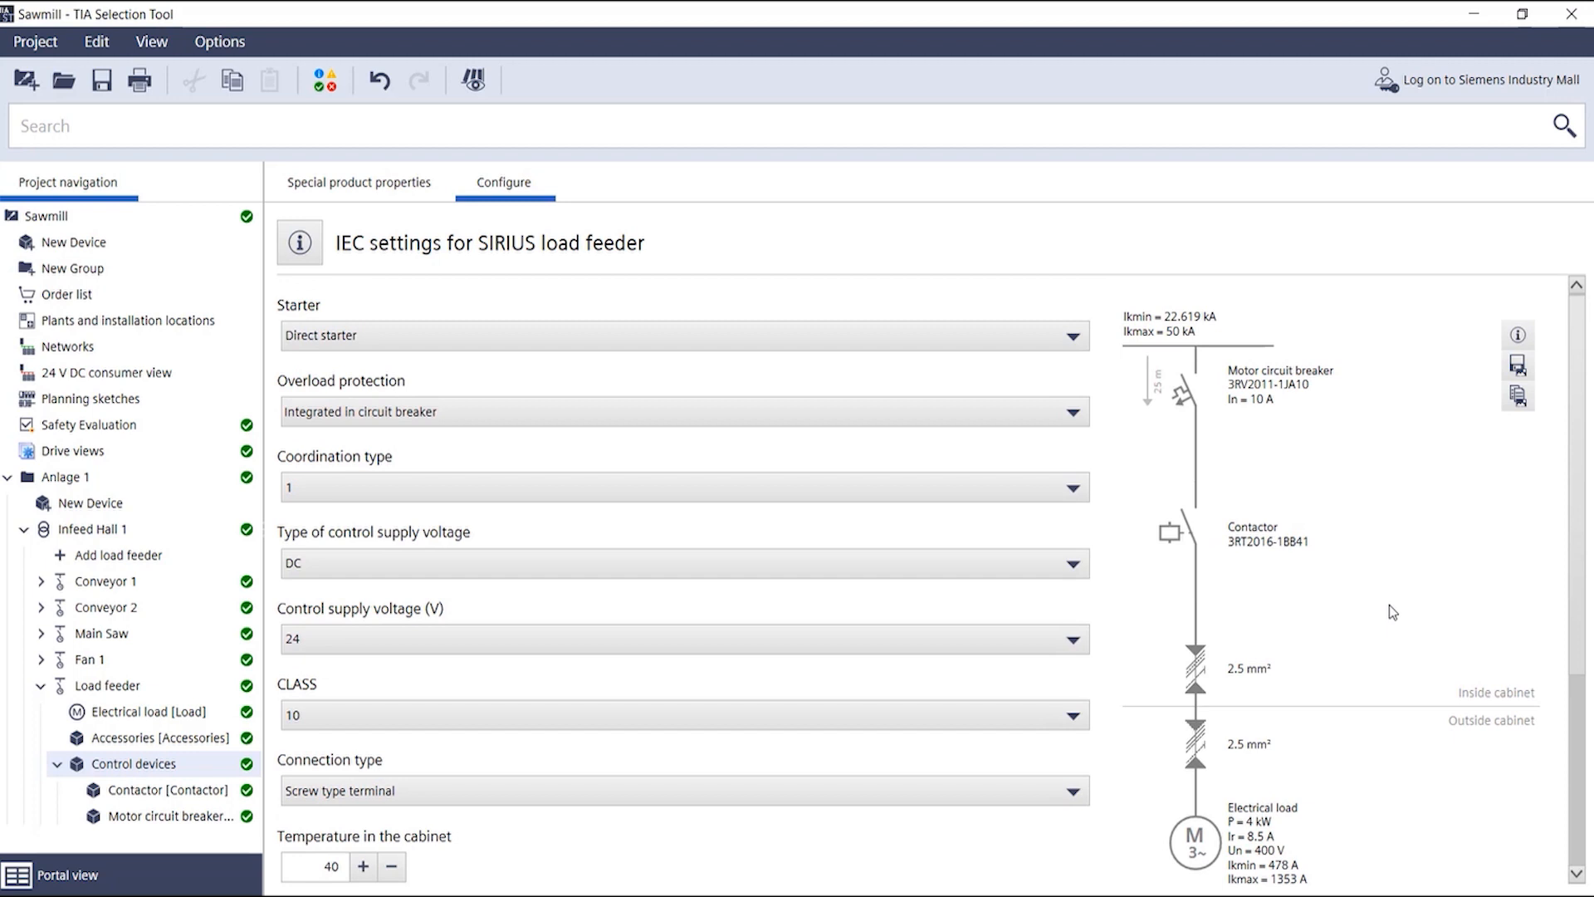
{"action": "mouse_move", "coordinate": [1275, 505]}
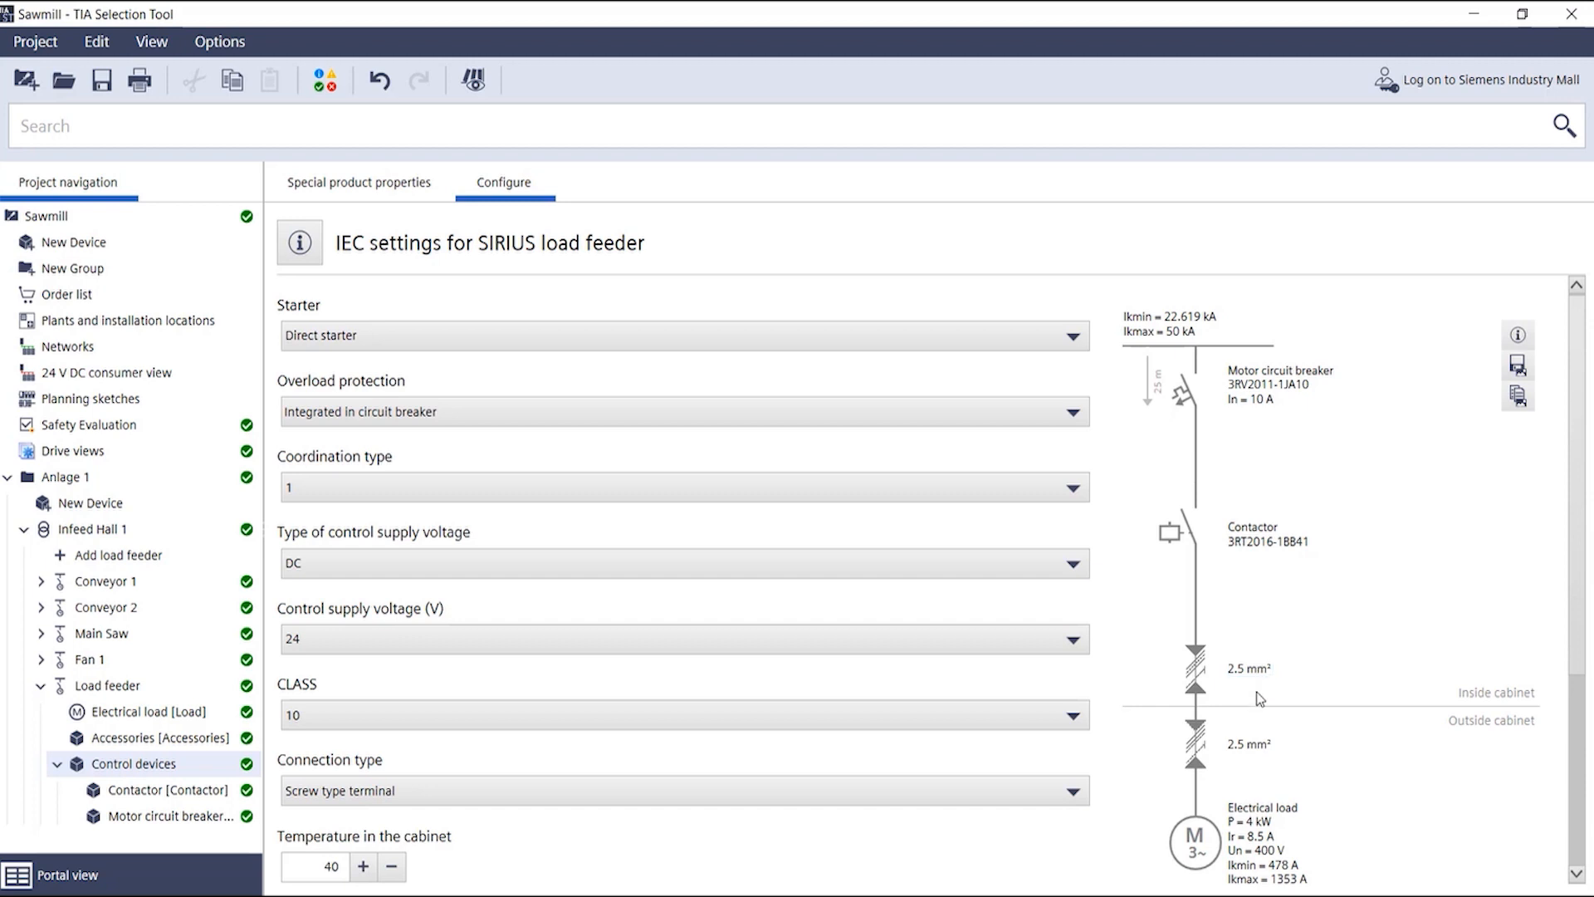
{"action": "left_click", "coordinate": [1247, 742]}
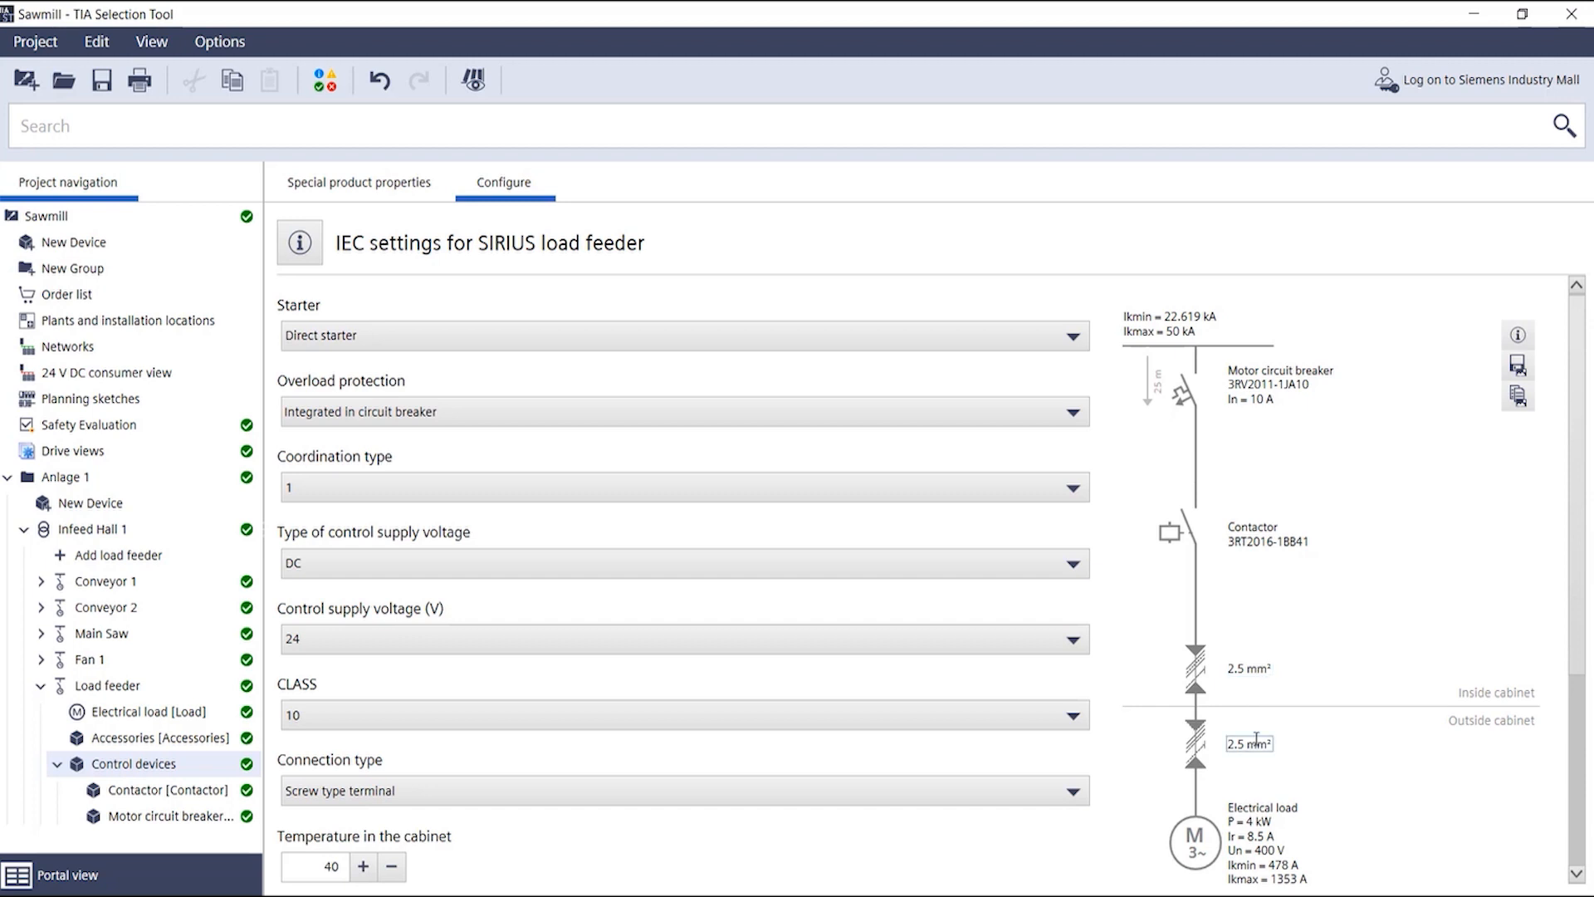